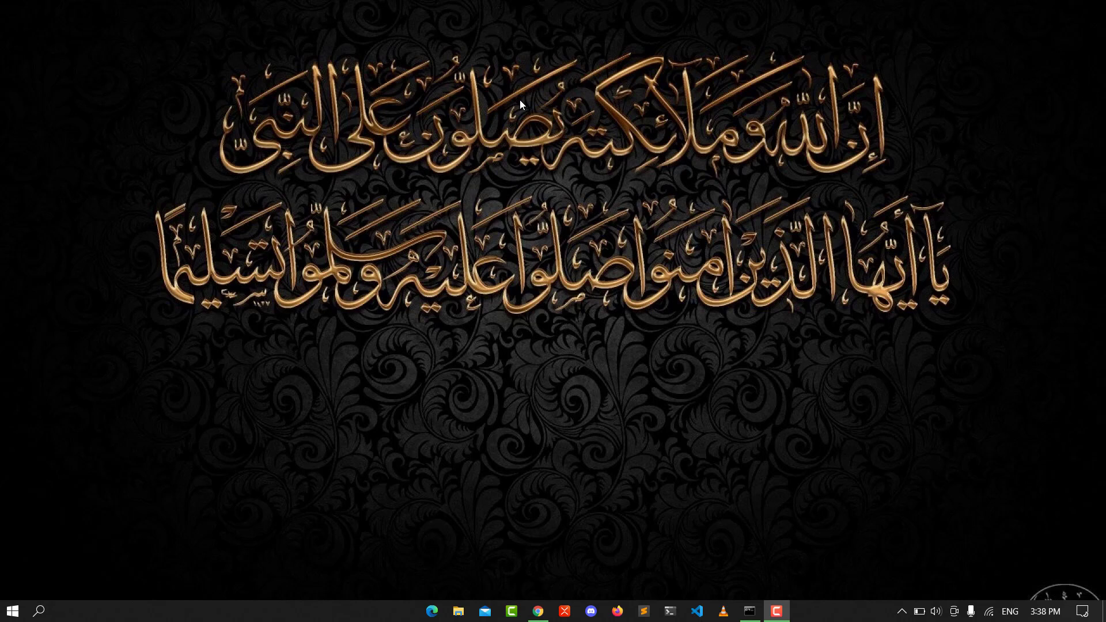
# Close the Command Prompt window from the taskbar and open Personalize from the desktop.
pyautogui.rightClick(748, 610)
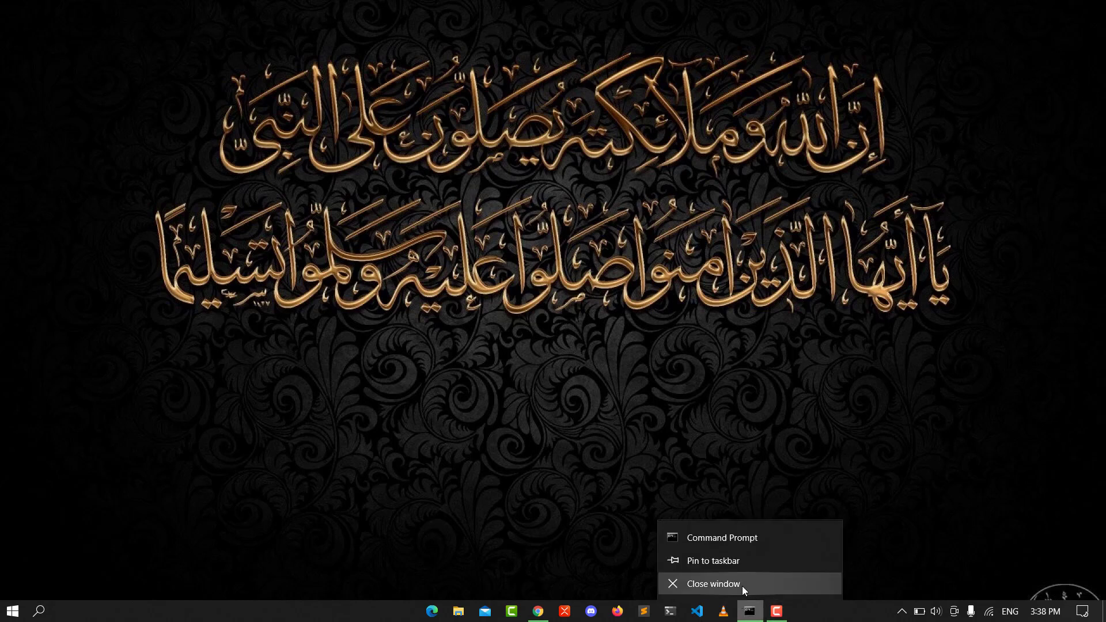
pyautogui.rightClick(345, 371)
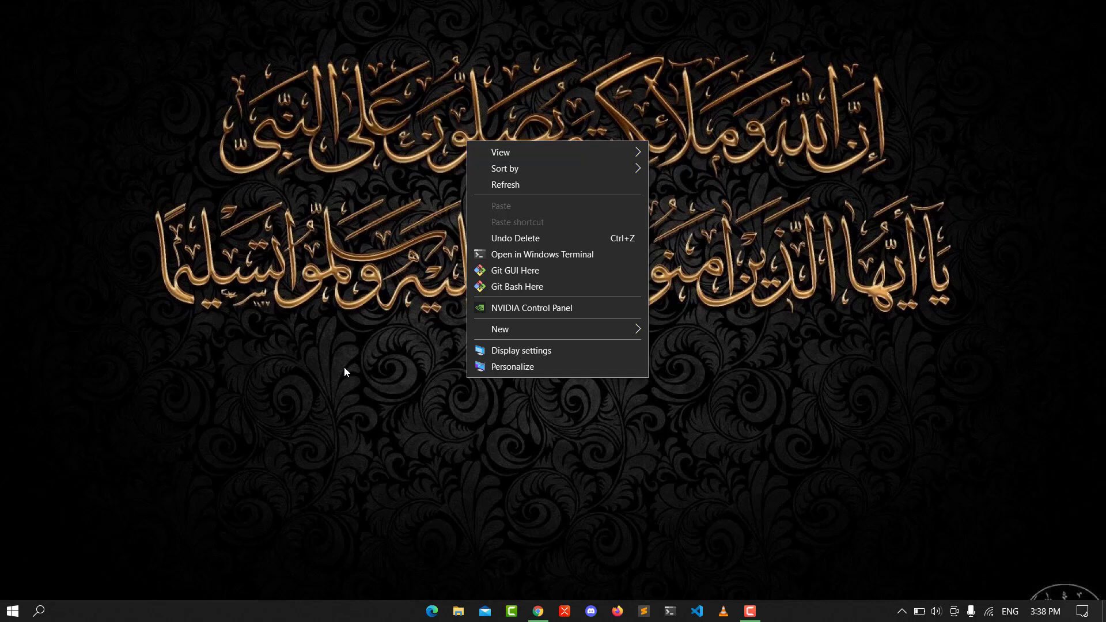
pyautogui.click(512, 366)
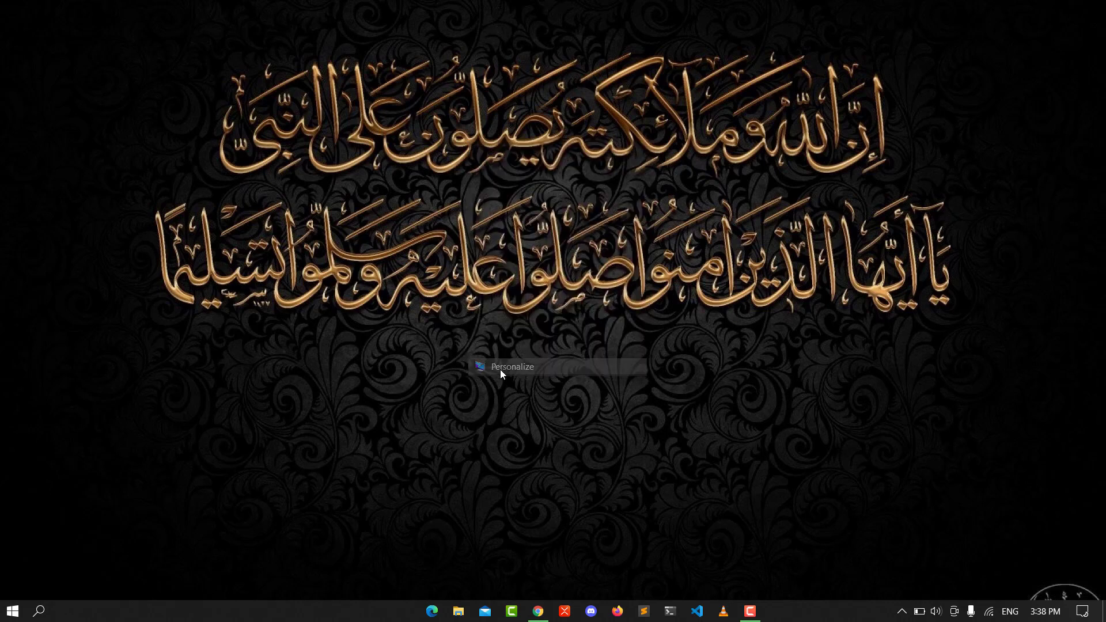
# Enable 'Play Windows Startup sound' in Themes > Sounds and confirm with OK.
pyautogui.click(511, 366)
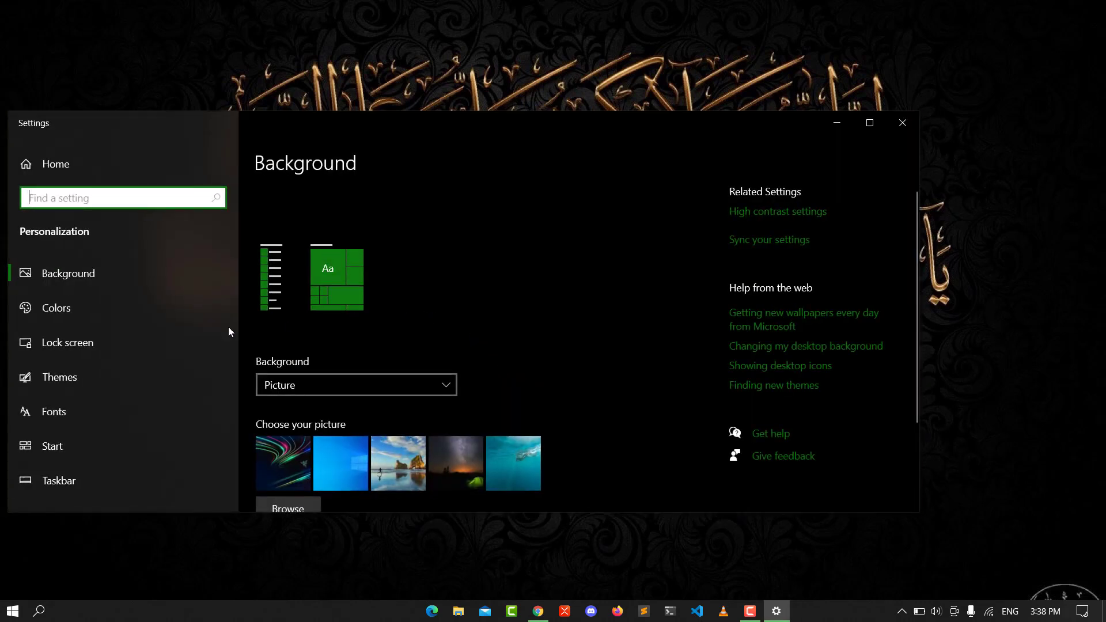
pyautogui.moveTo(59, 377)
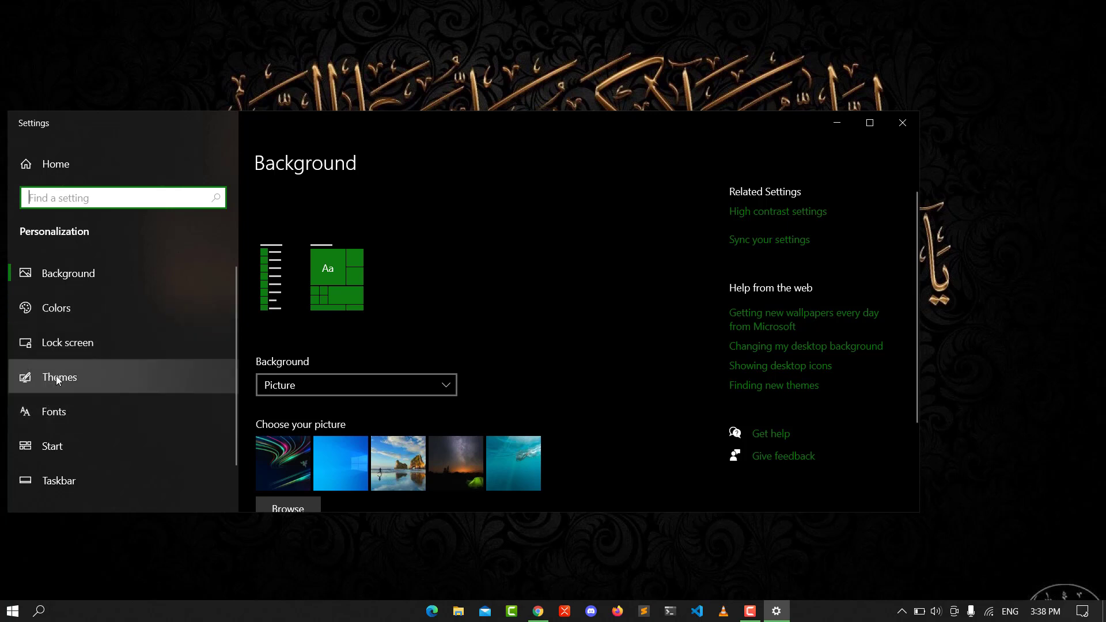
pyautogui.click(59, 377)
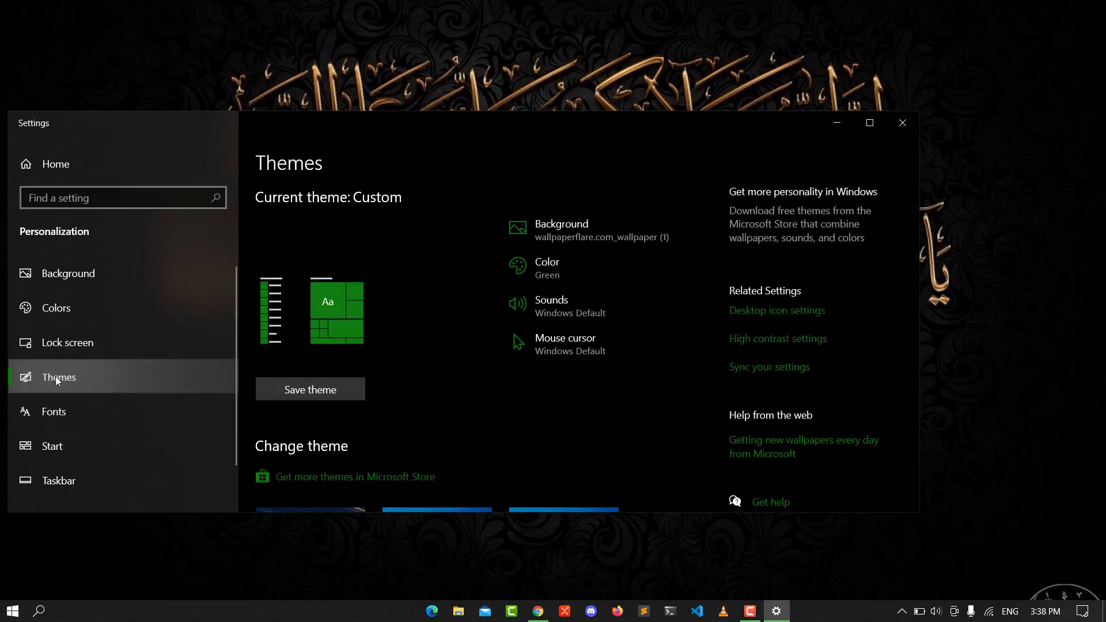
pyautogui.moveTo(554, 306)
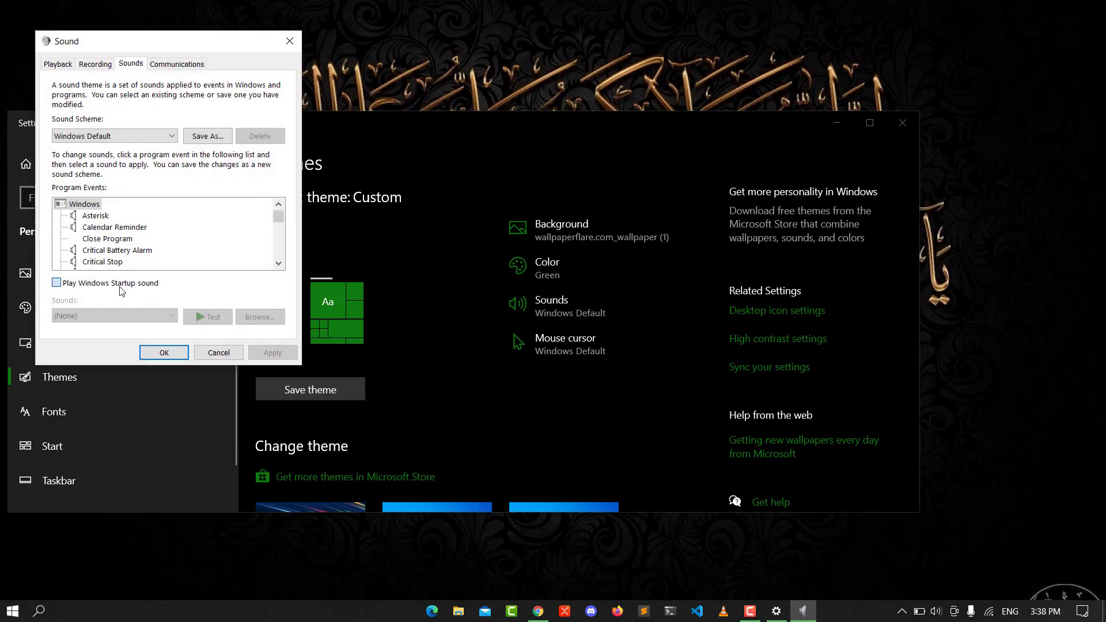
pyautogui.click(56, 283)
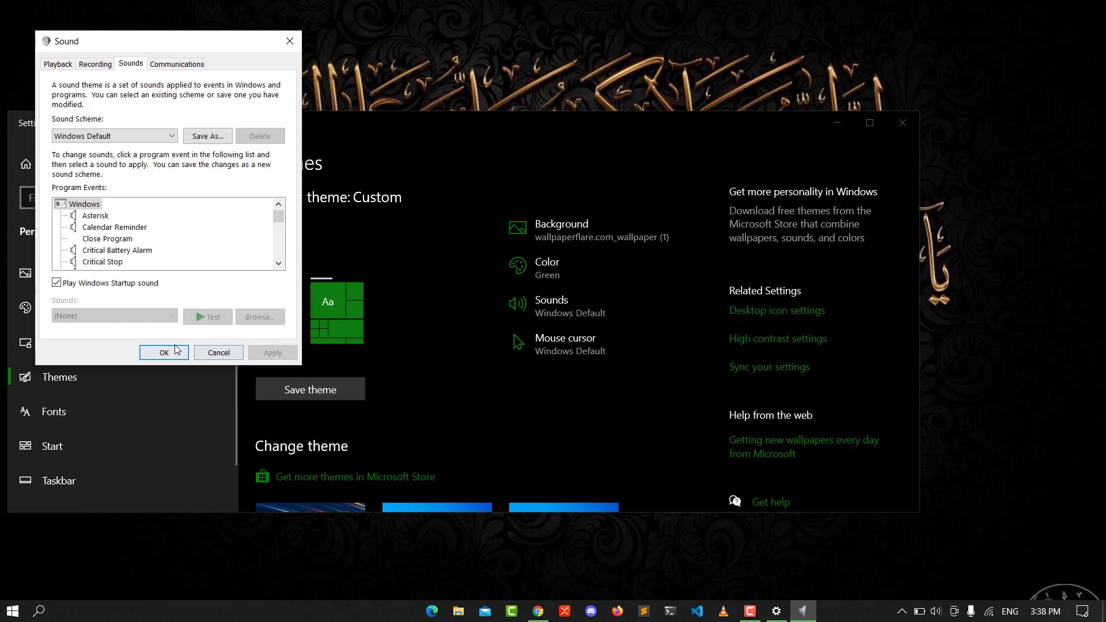
pyautogui.click(164, 352)
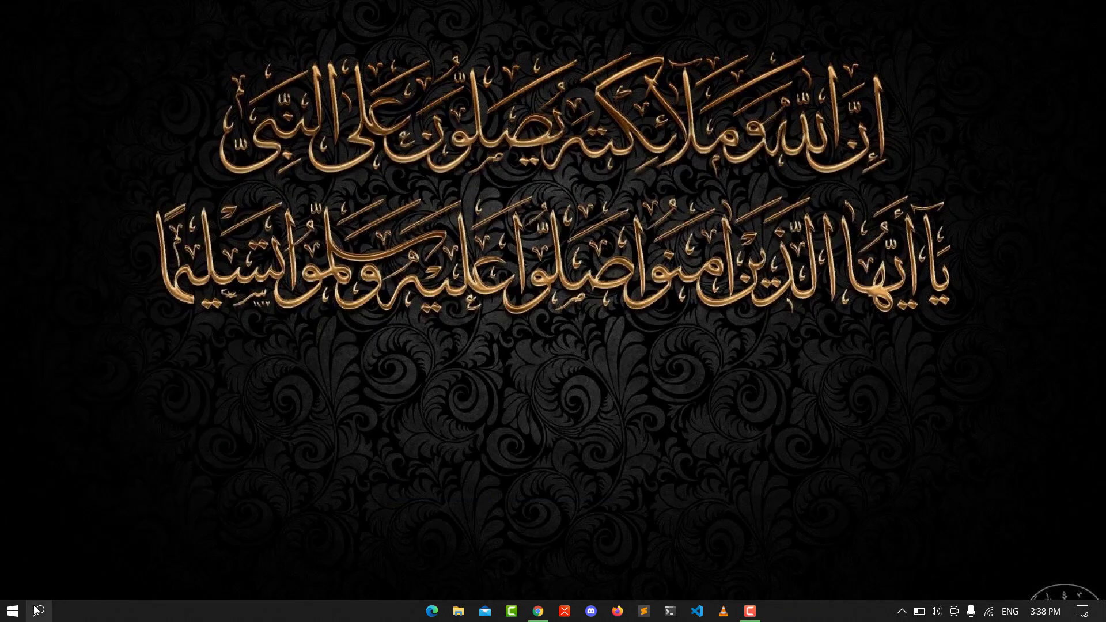
# Search for regedit from the taskbar to launch Registry Editor.
pyautogui.click(38, 610)
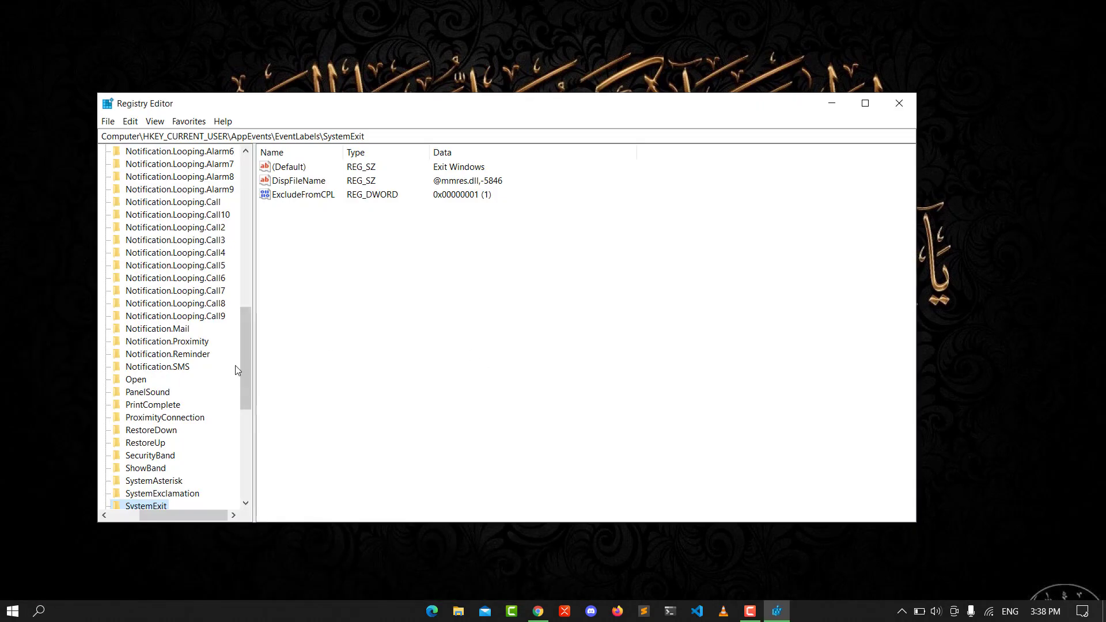
pyautogui.moveTo(242, 219)
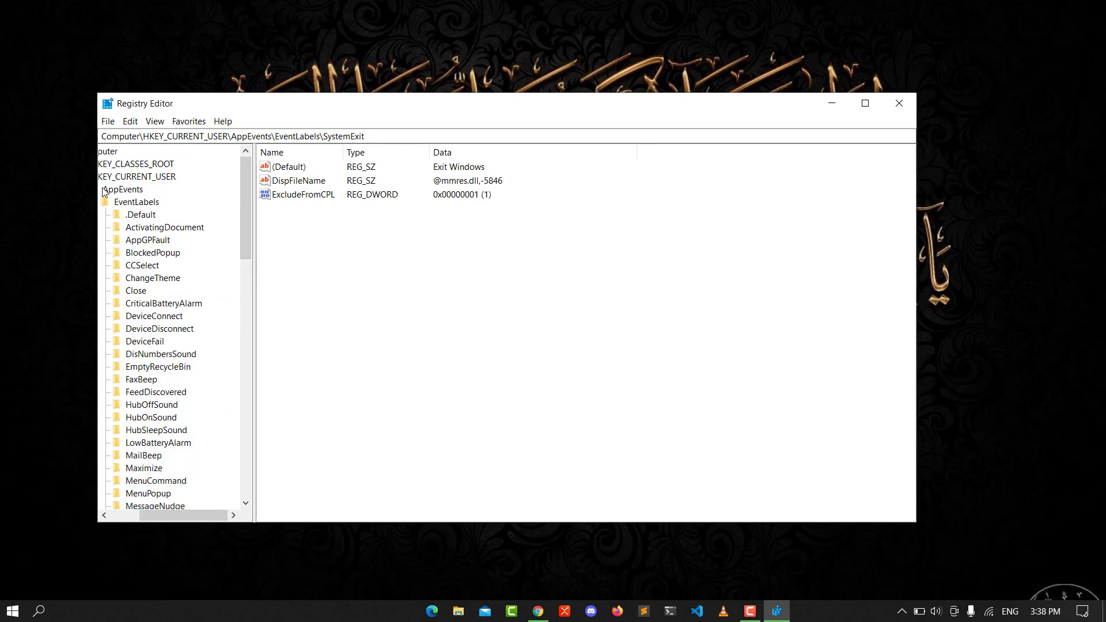
pyautogui.moveTo(97, 233)
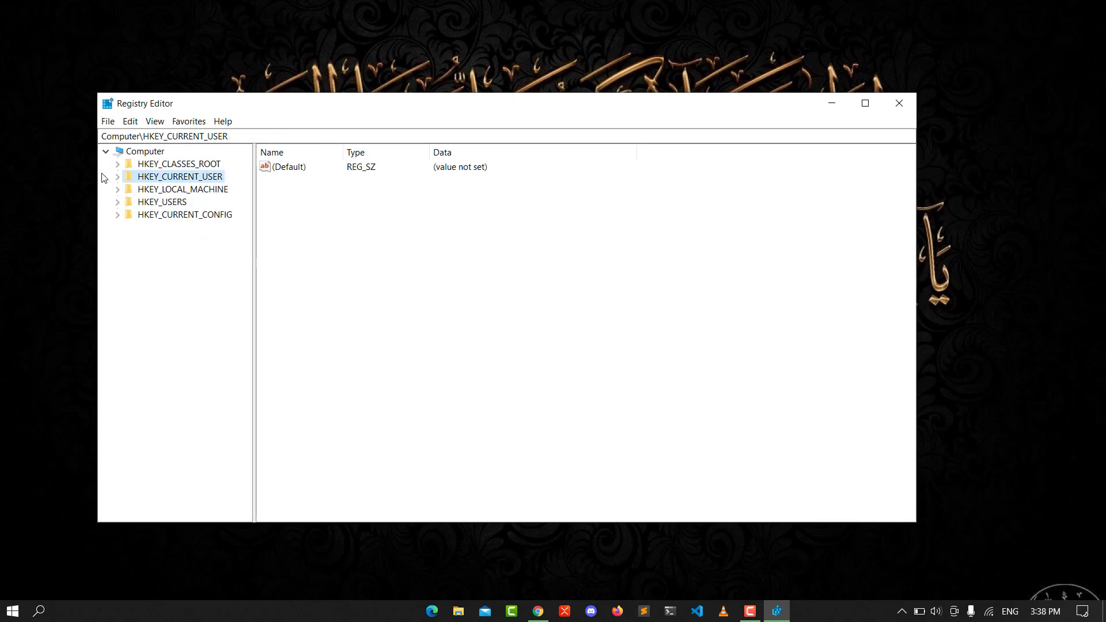
pyautogui.moveTo(136, 184)
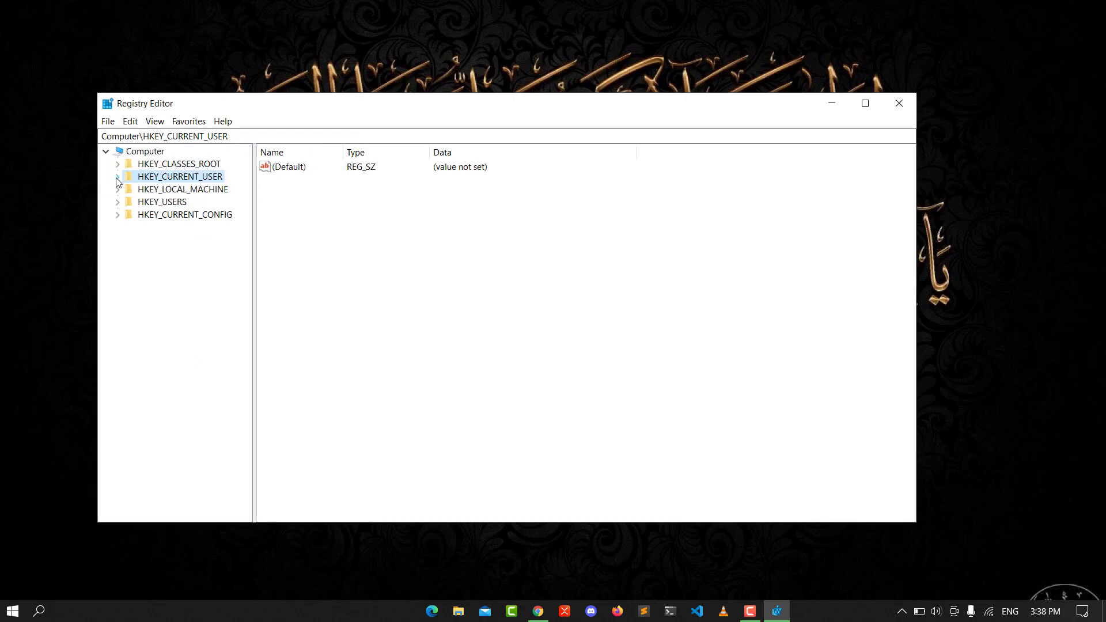
# Expand HKEY_CURRENT_USER > AppEvents > EventLabels and scroll to WindowsLogoff and WindowsLogon.
pyautogui.click(117, 176)
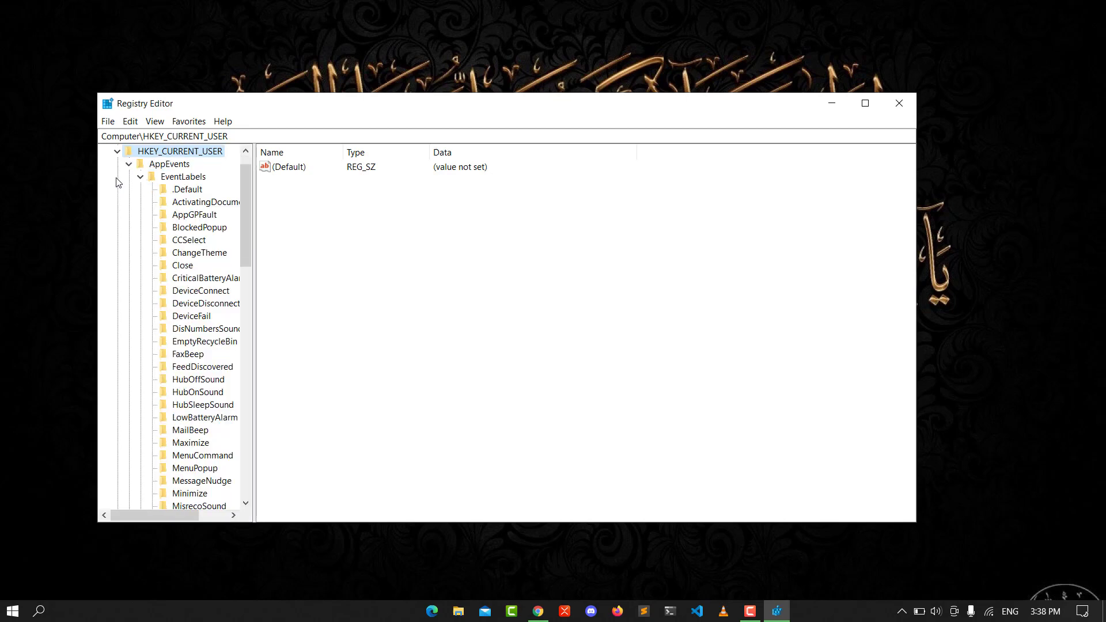
pyautogui.click(139, 164)
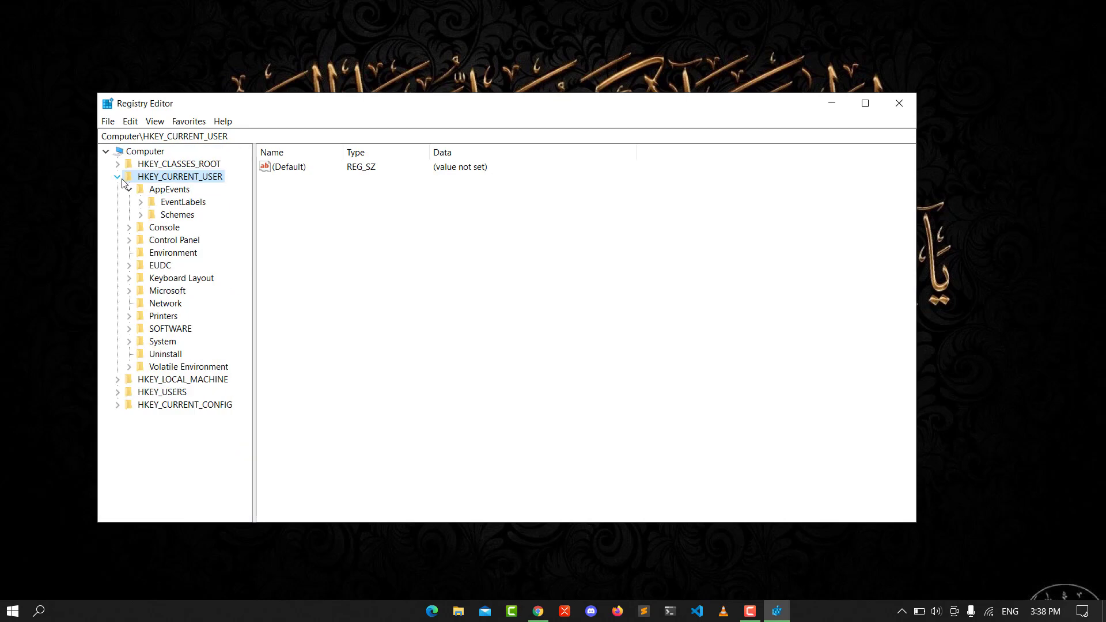
pyautogui.click(129, 189)
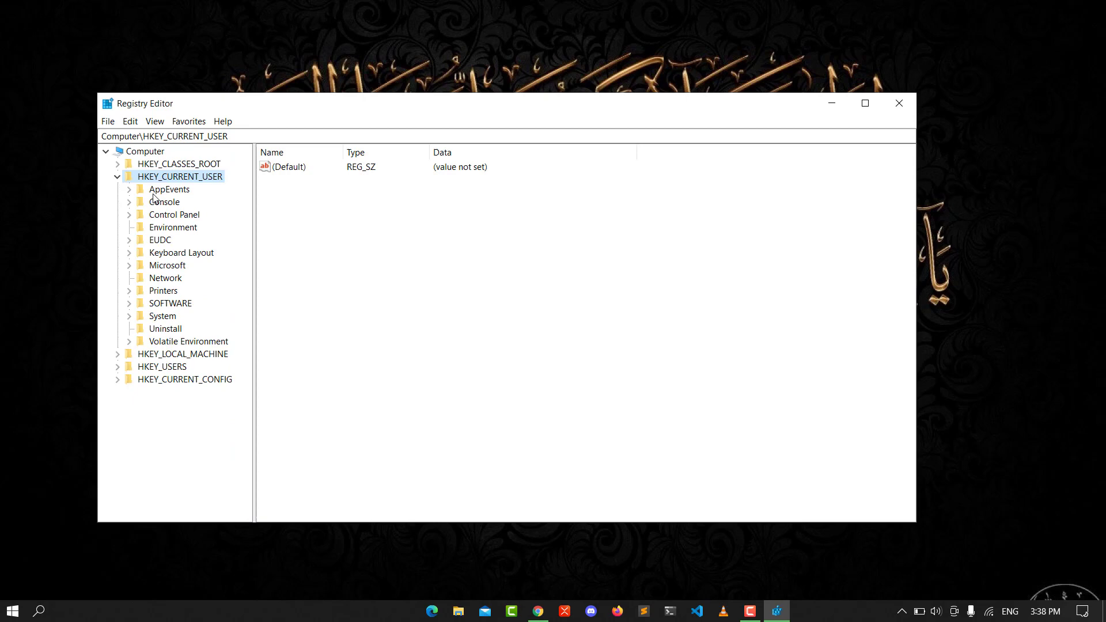
pyautogui.click(129, 189)
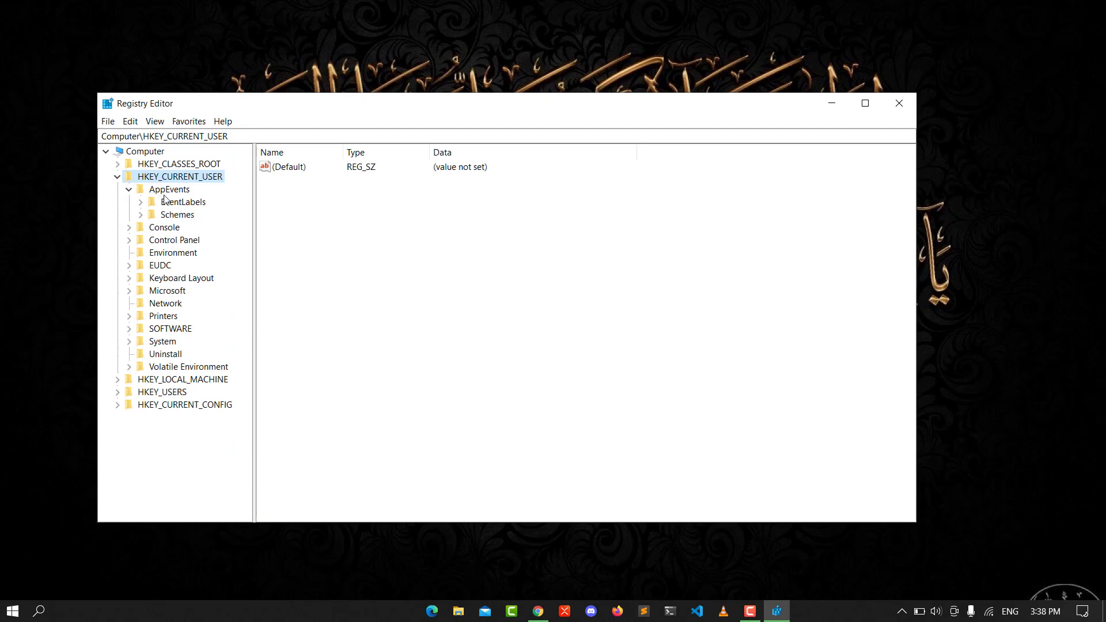
pyautogui.moveTo(170, 200)
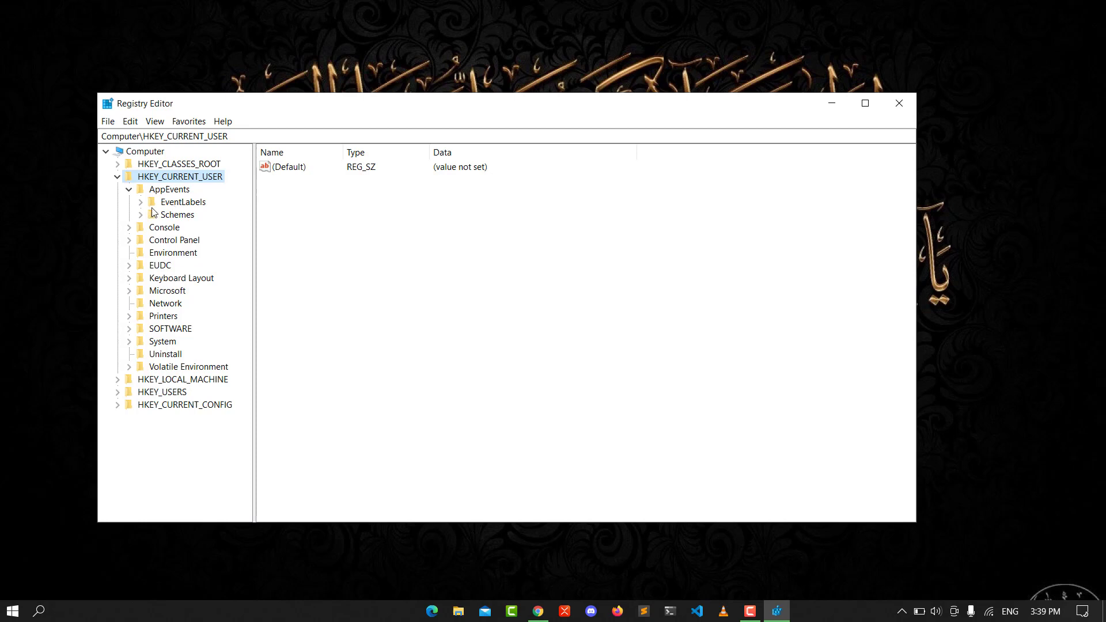
pyautogui.click(140, 201)
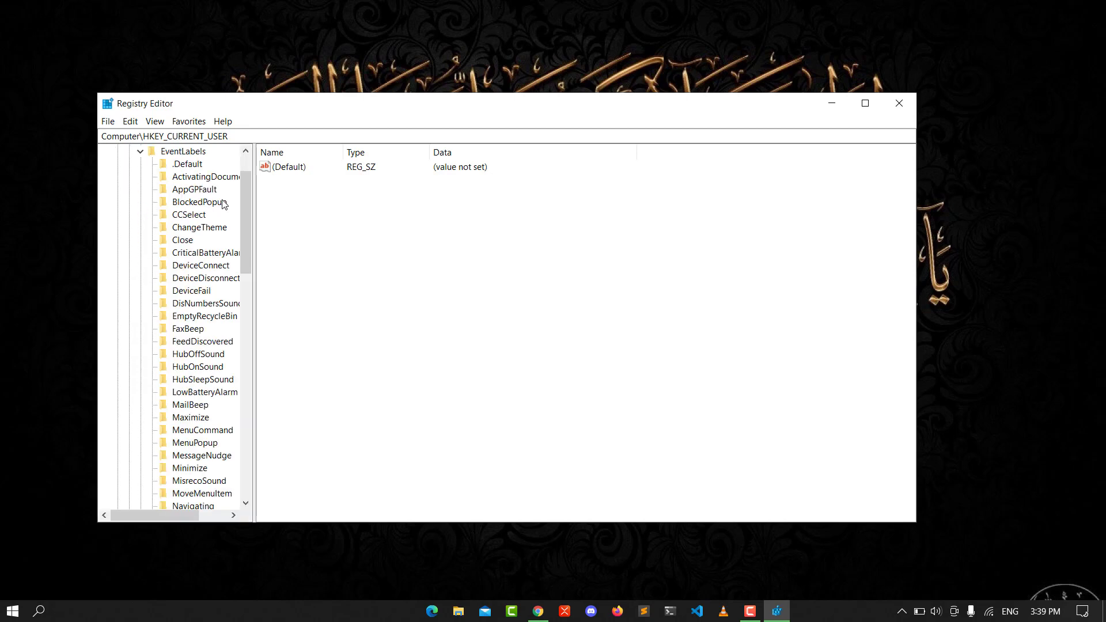
pyautogui.scroll(-3)
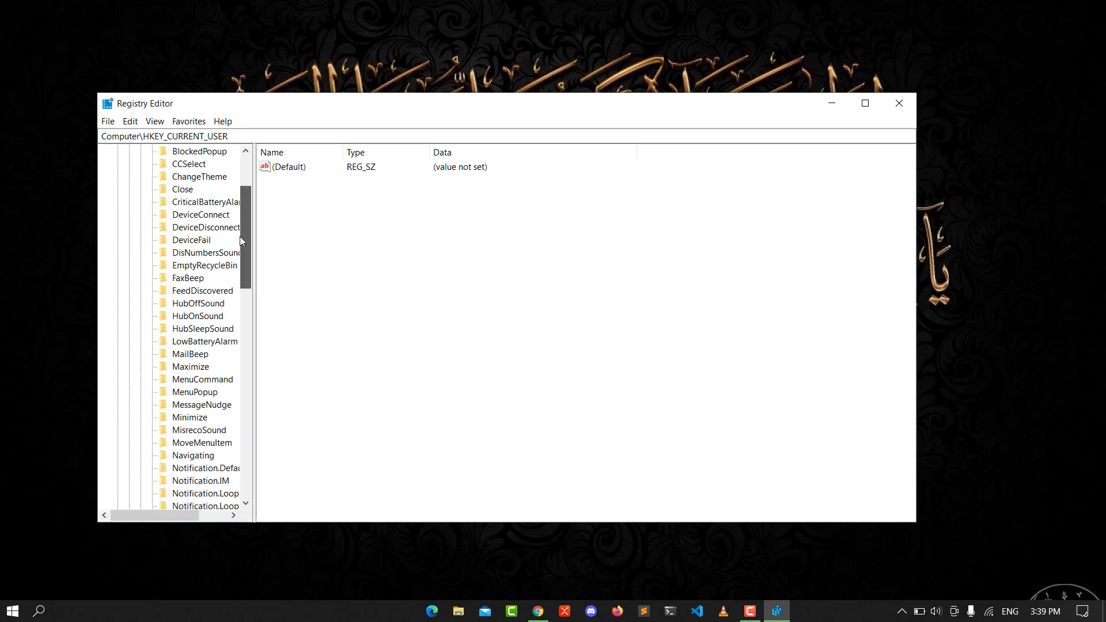
pyautogui.scroll(-3)
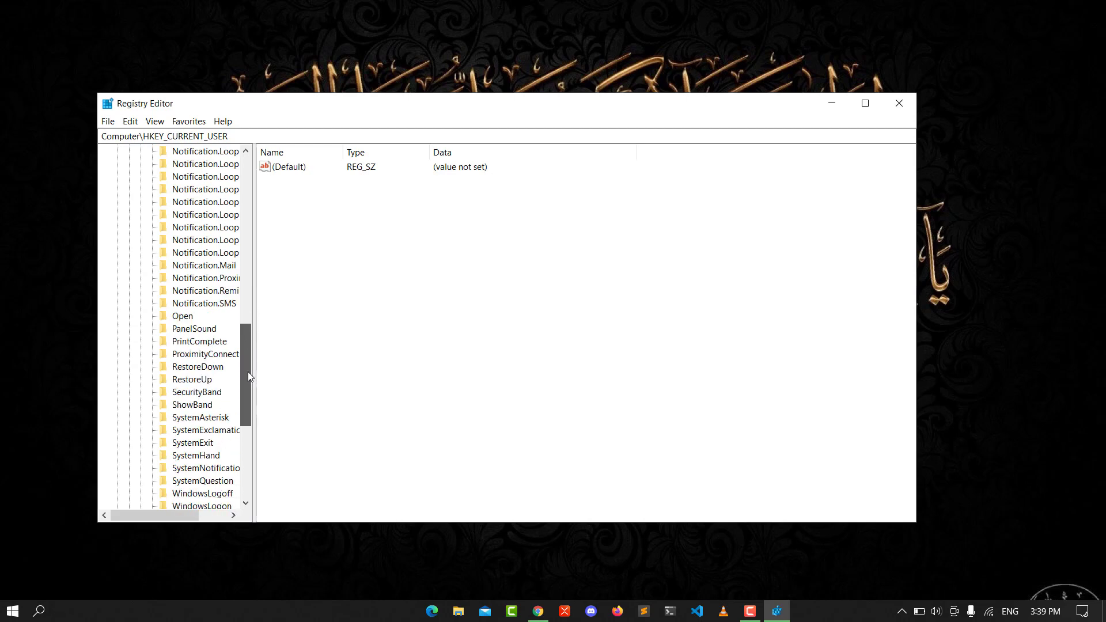
pyautogui.scroll(-3)
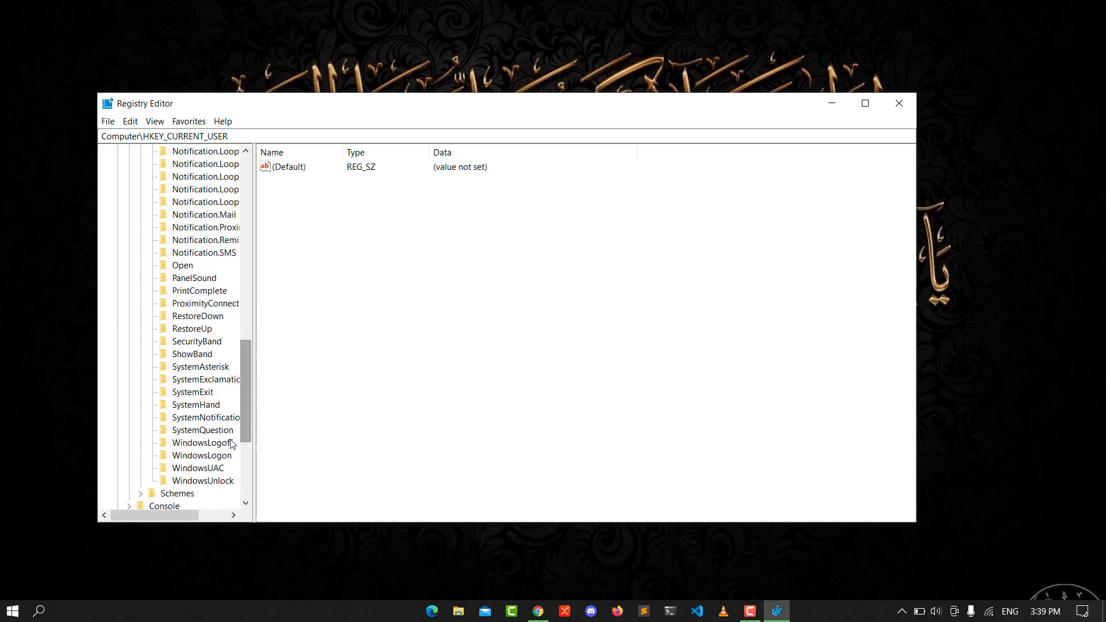
pyautogui.moveTo(196, 463)
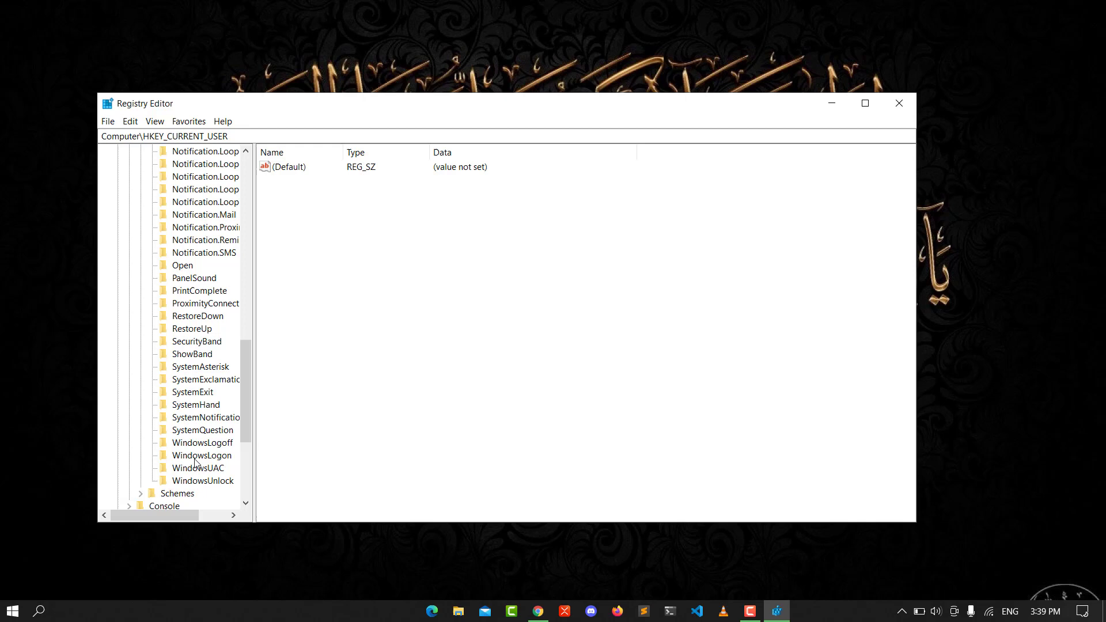
# Change WindowsLogon's ExcludeFromCPL value data from 1 to 0.
pyautogui.click(201, 455)
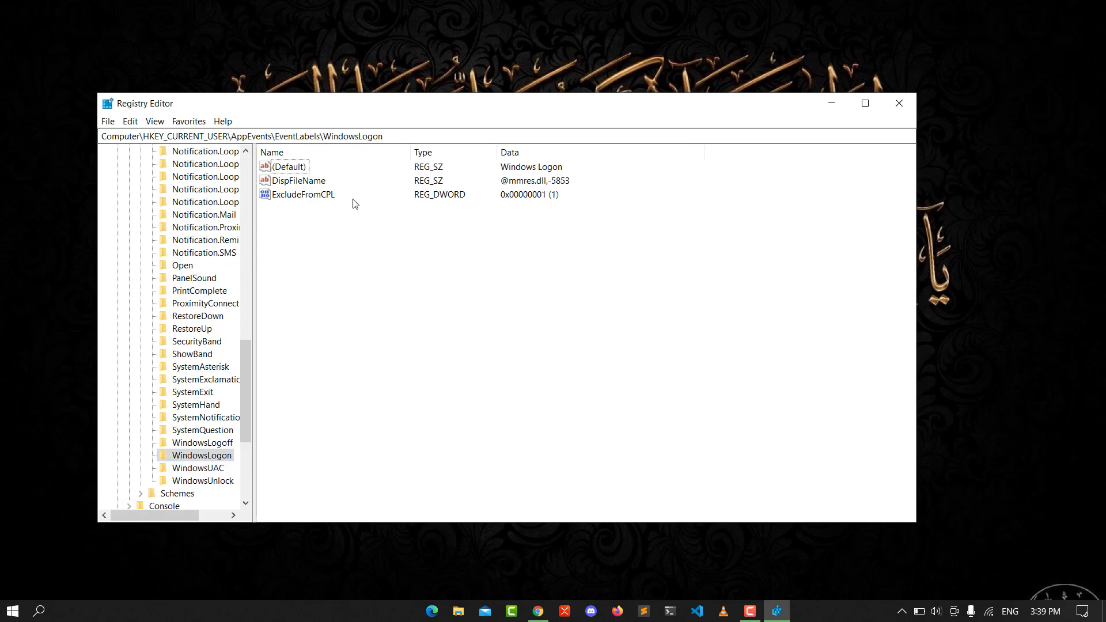
pyautogui.moveTo(299, 199)
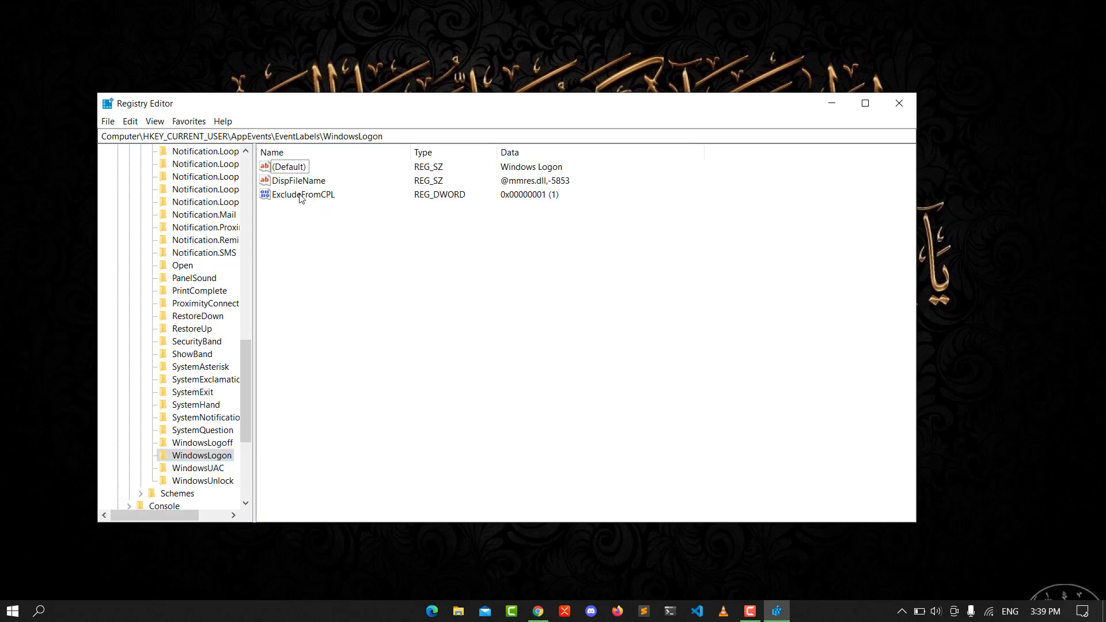
pyautogui.doubleClick(303, 194)
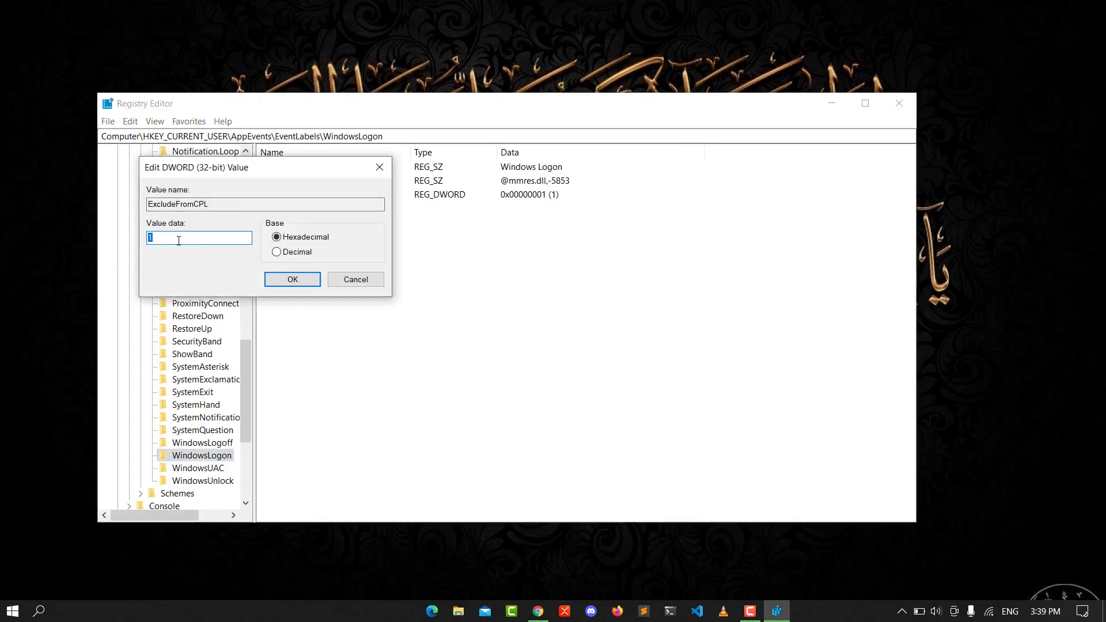
pyautogui.click(291, 279)
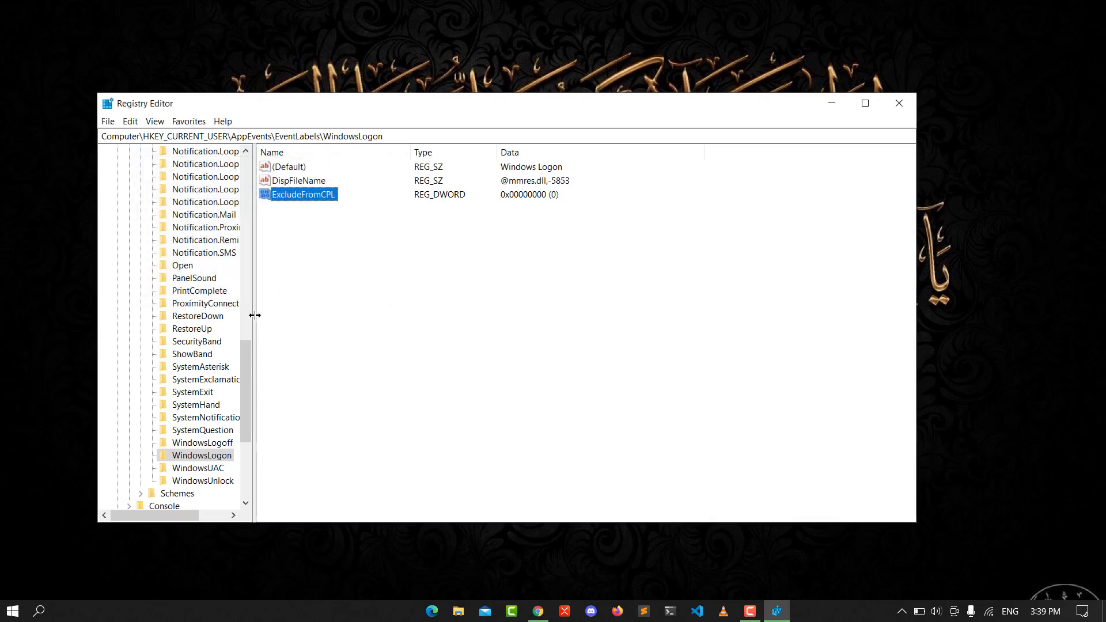
pyautogui.moveTo(194, 451)
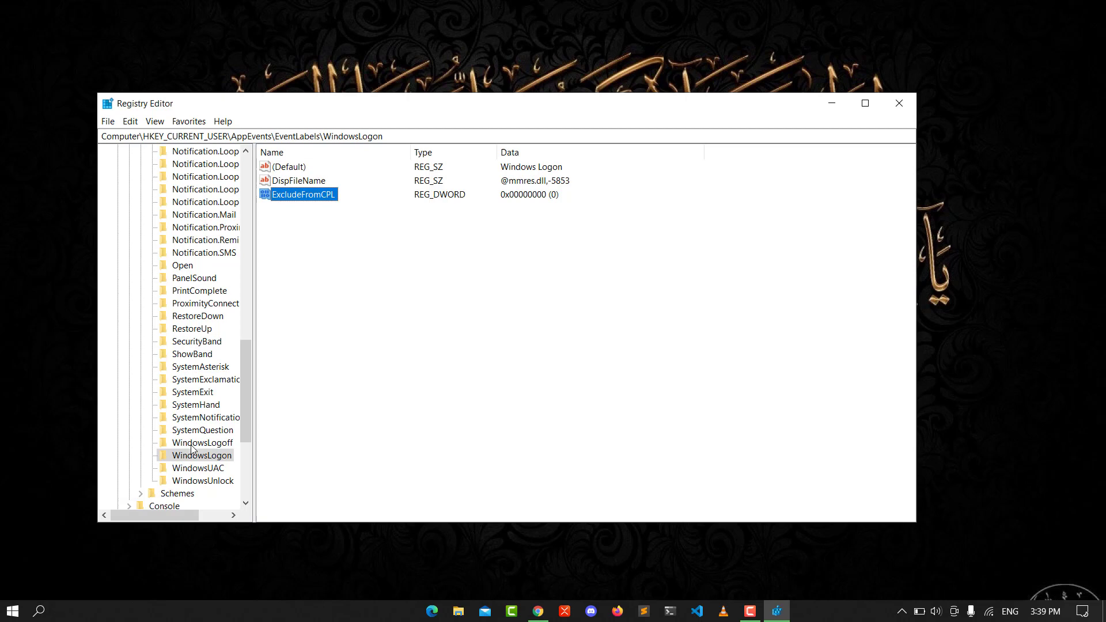
# Change WindowsLogoff's ExcludeFromCPL value data to 0.
pyautogui.click(201, 442)
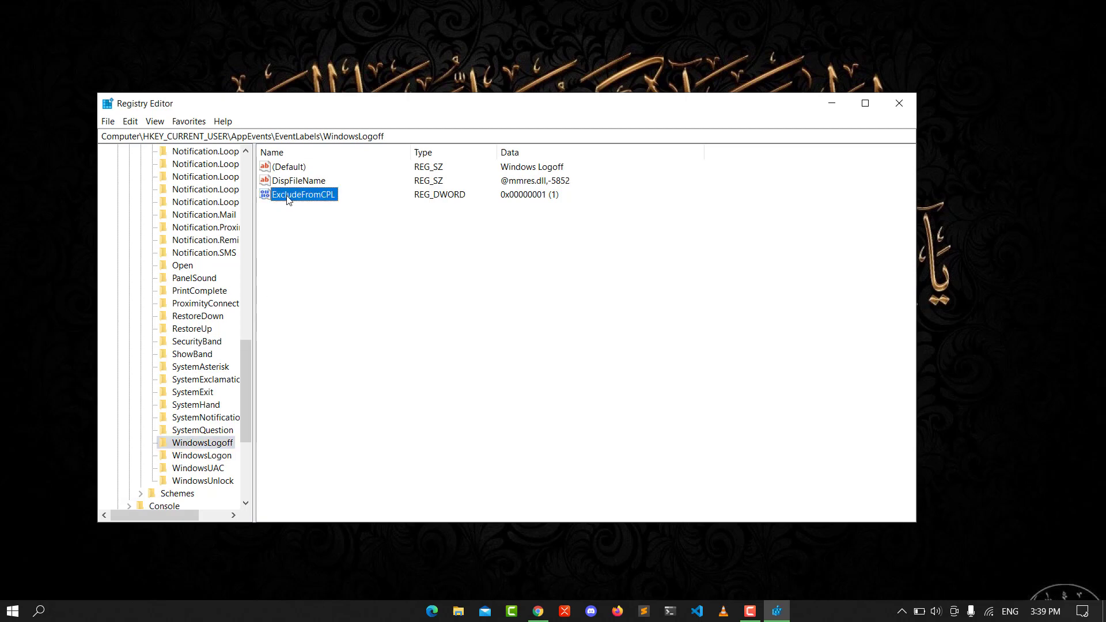
pyautogui.doubleClick(304, 194)
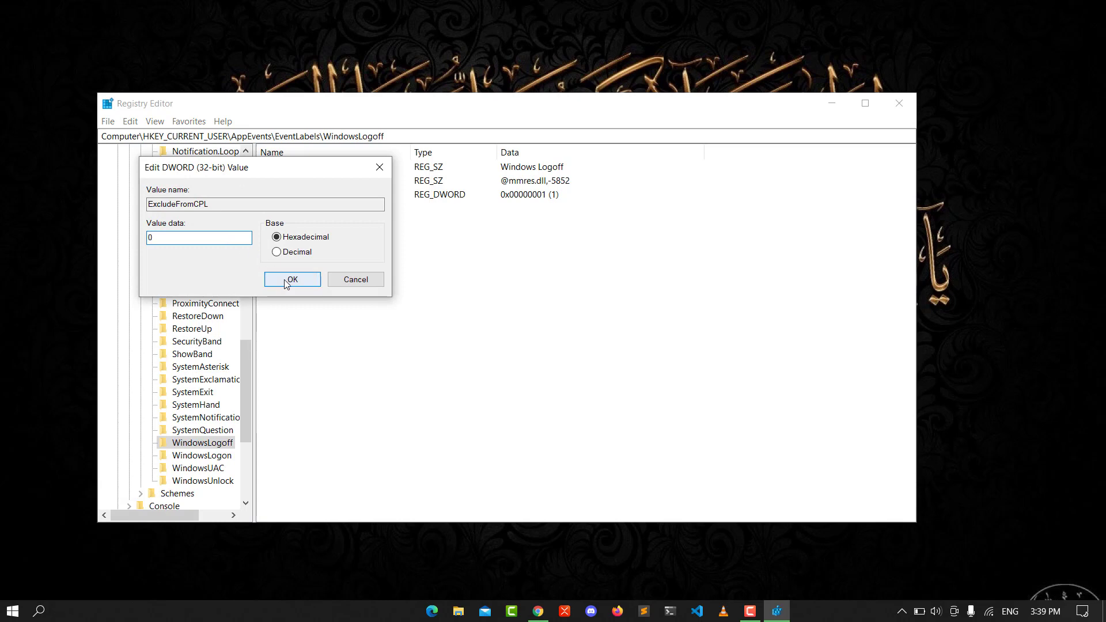
pyautogui.click(291, 278)
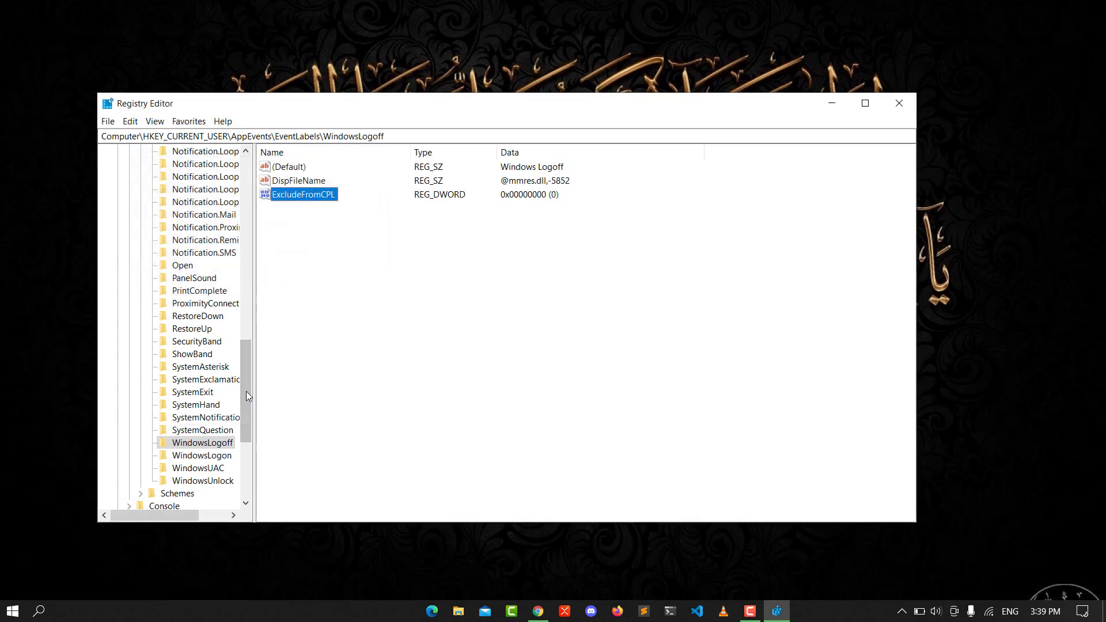
pyautogui.moveTo(218, 399)
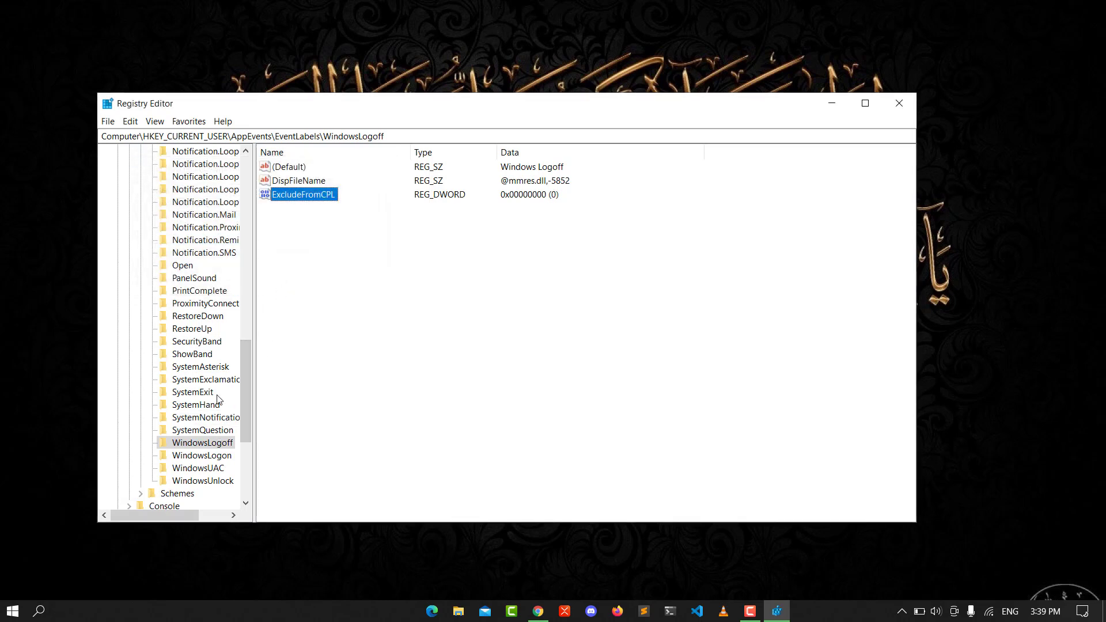
# Change SystemExit's ExcludeFromCPL value data to 0.
pyautogui.click(193, 392)
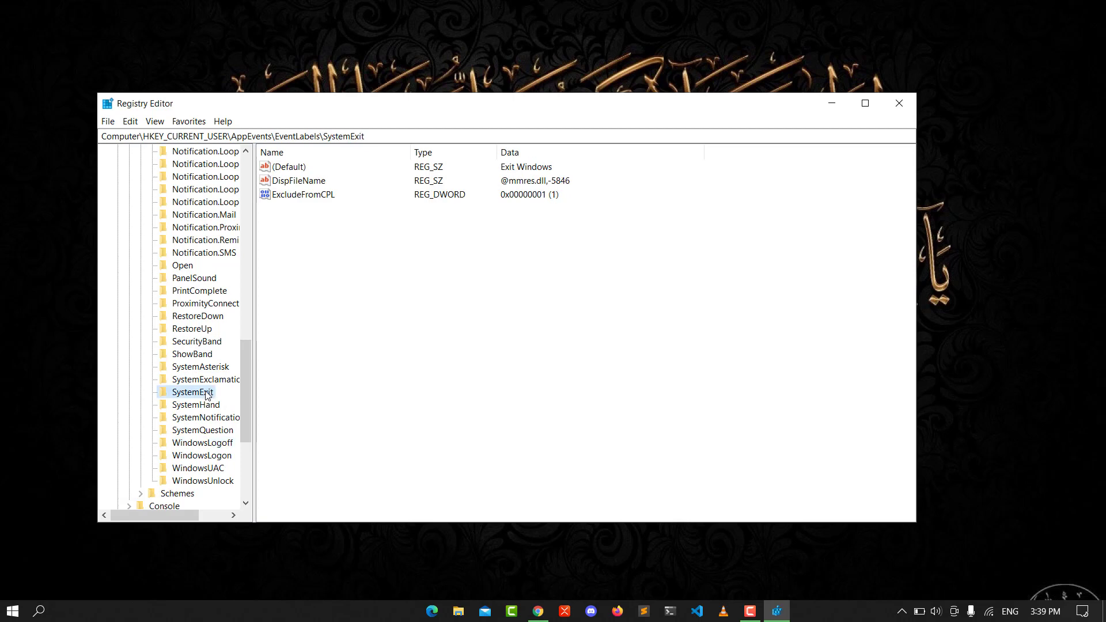
pyautogui.moveTo(288, 199)
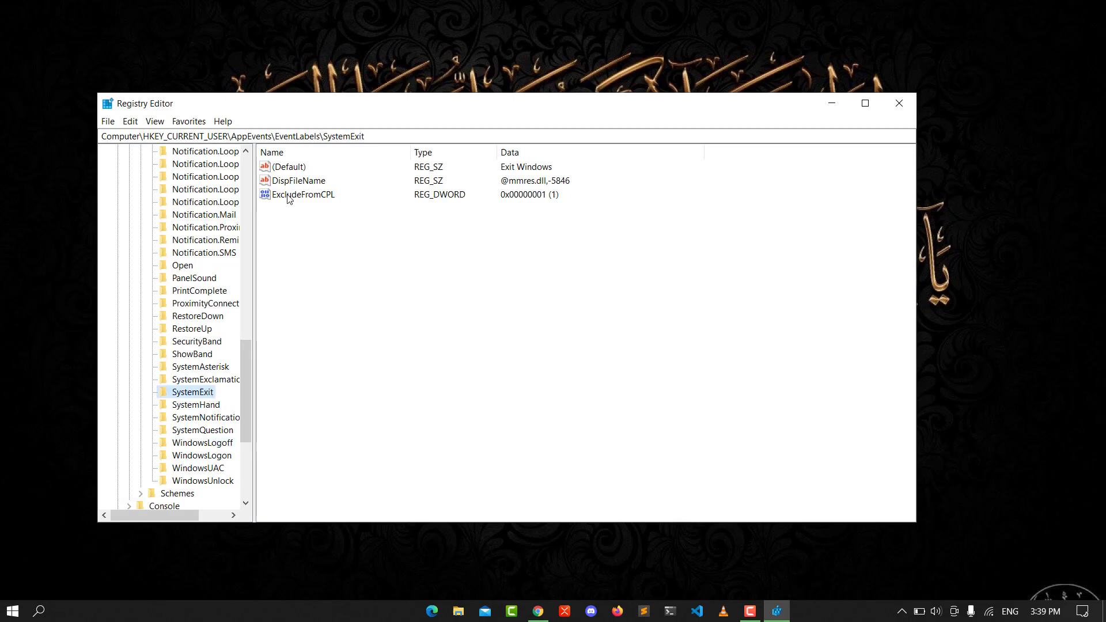
pyautogui.doubleClick(303, 194)
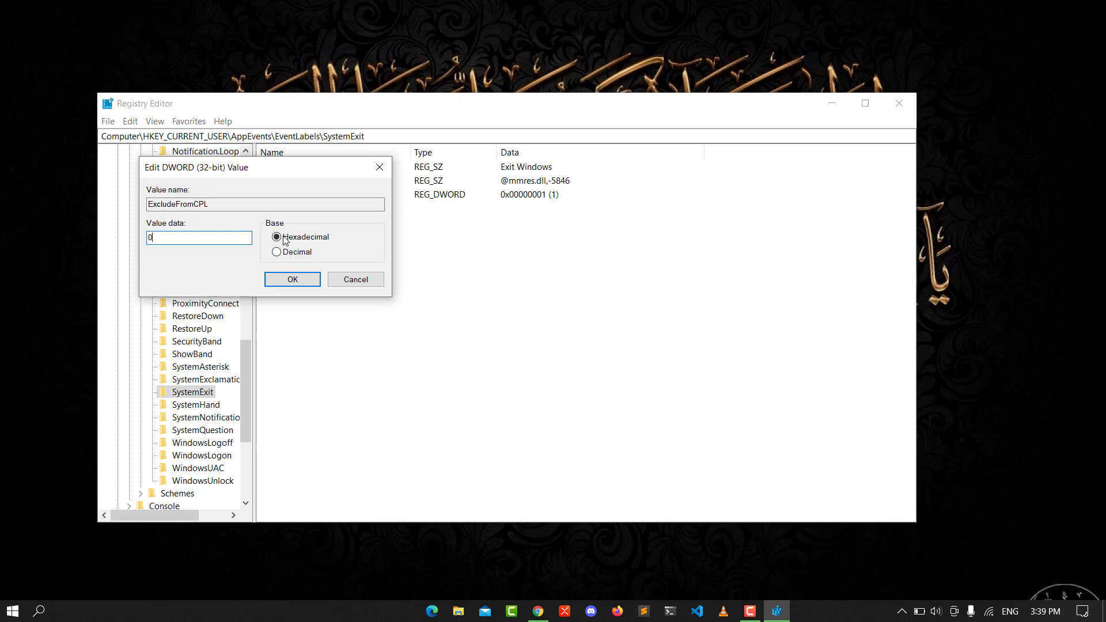
pyautogui.click(292, 279)
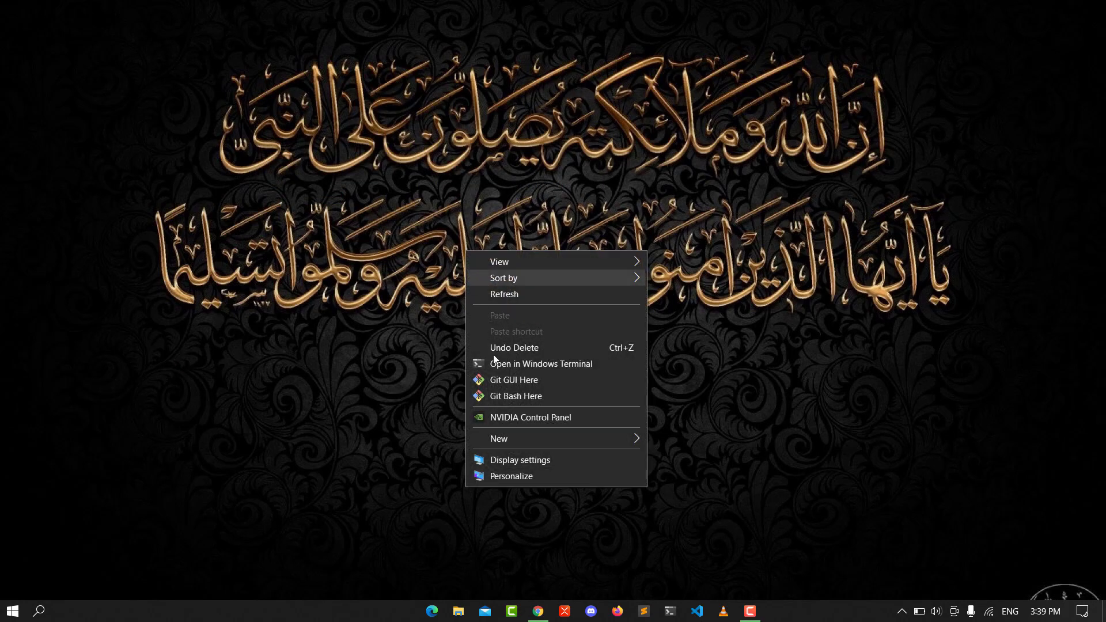
# Open Personalize, go to Themes and open the Sounds dialog.
pyautogui.click(511, 476)
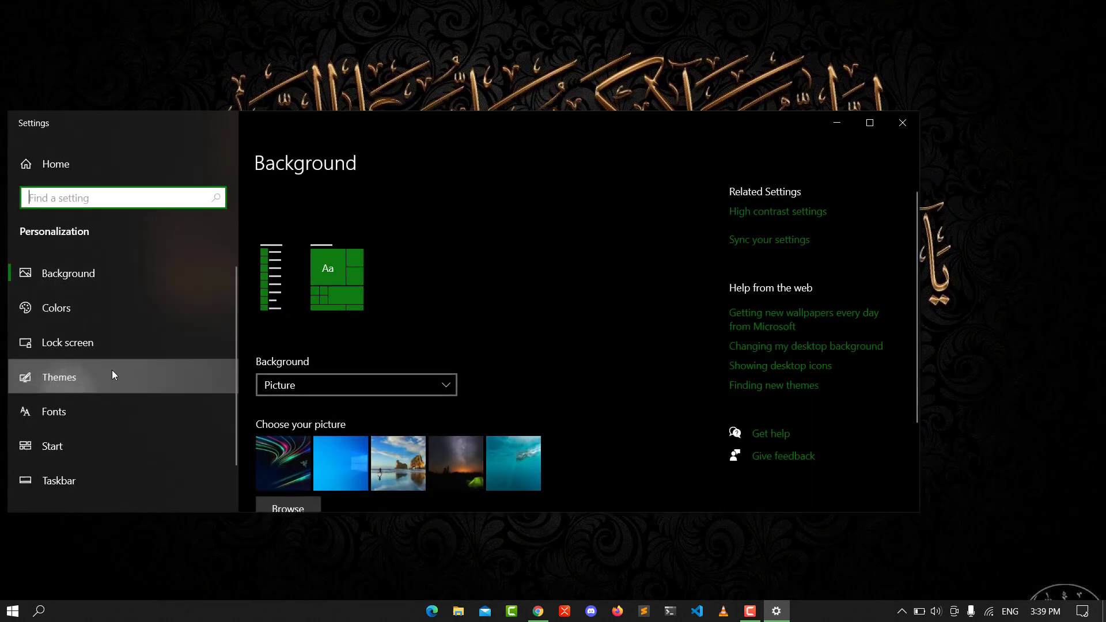
pyautogui.click(60, 376)
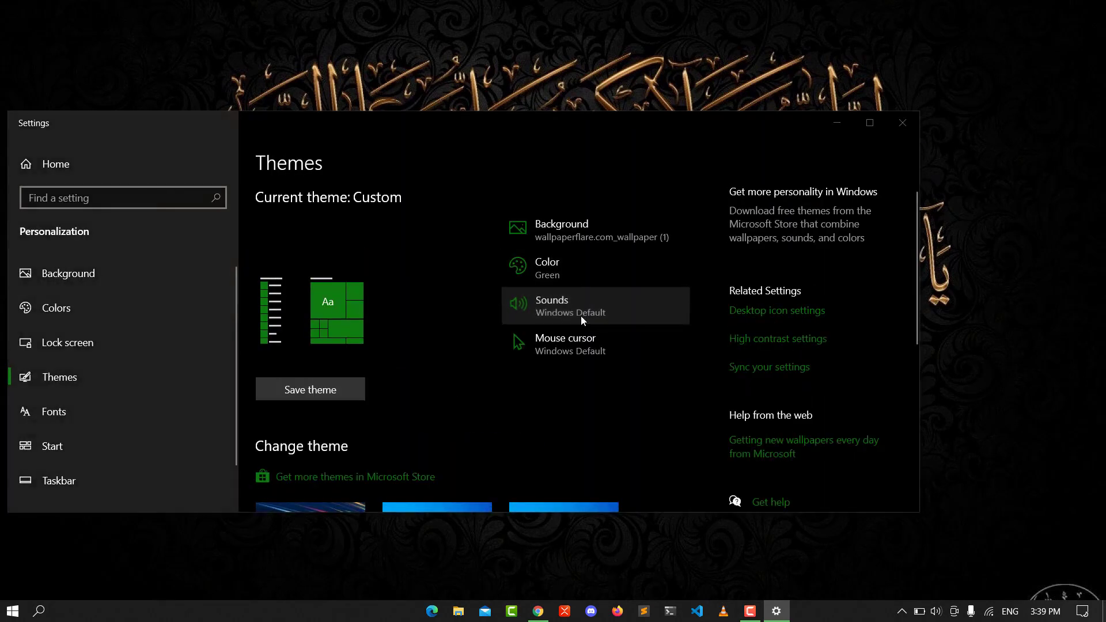
pyautogui.click(594, 305)
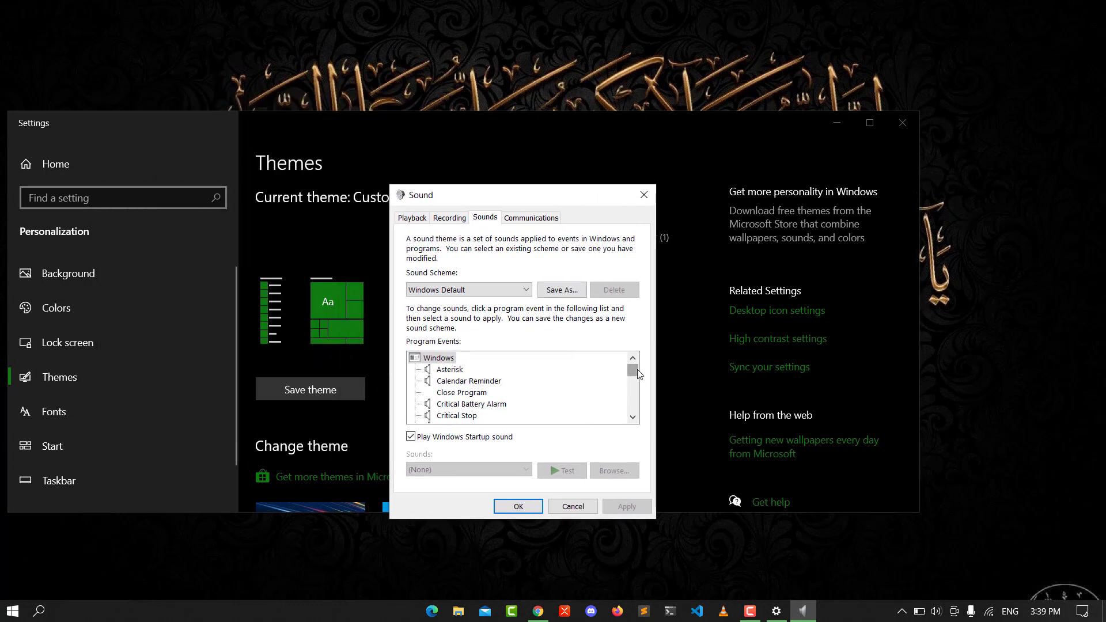
# Select Windows Logon in Program Events, showing Windows Logon.wav, and cancel the file browser.
pyautogui.scroll(-3)
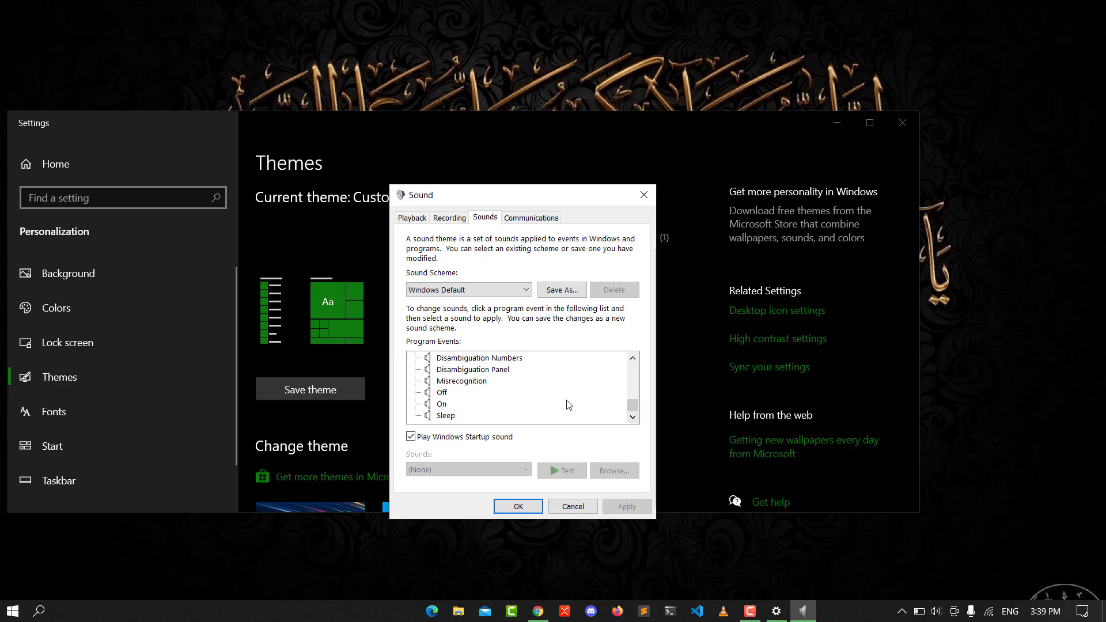
pyautogui.scroll(-3)
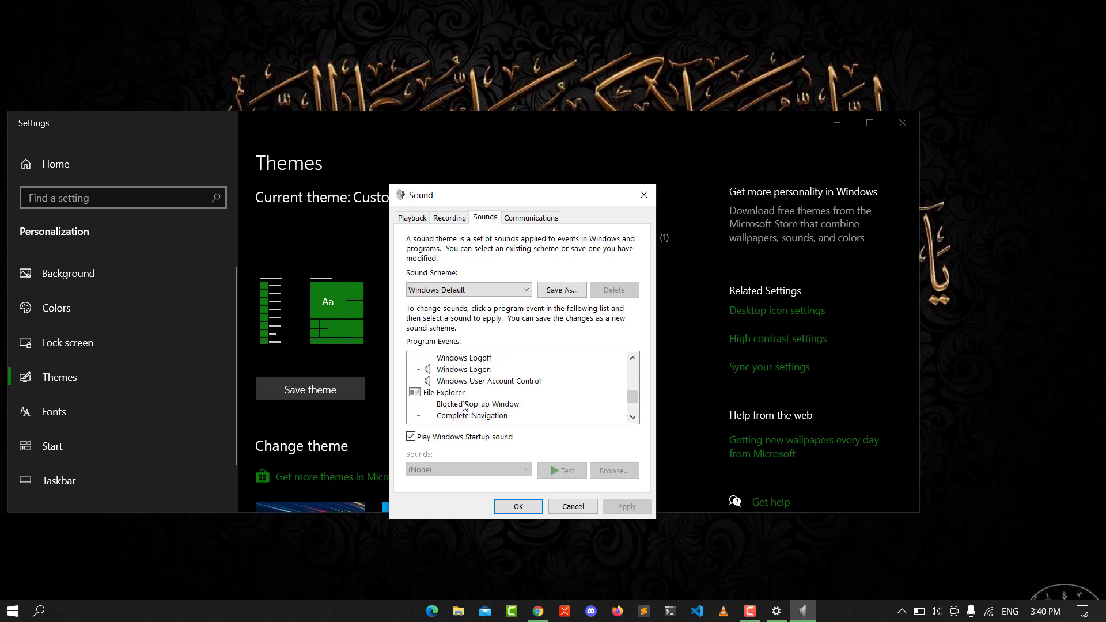
pyautogui.scroll(3)
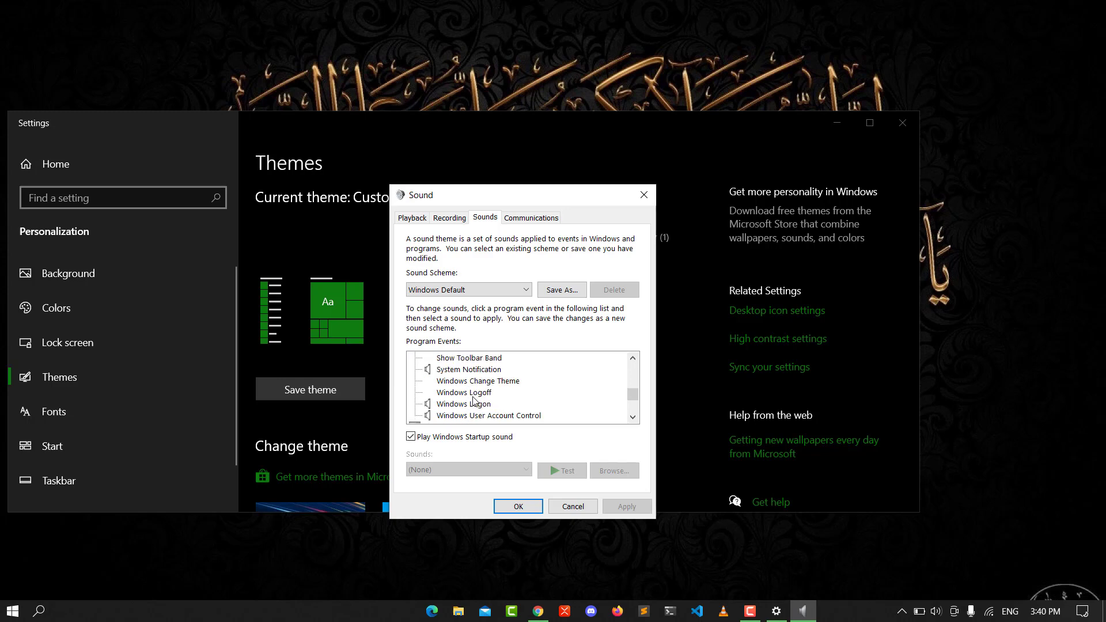
pyautogui.moveTo(490, 401)
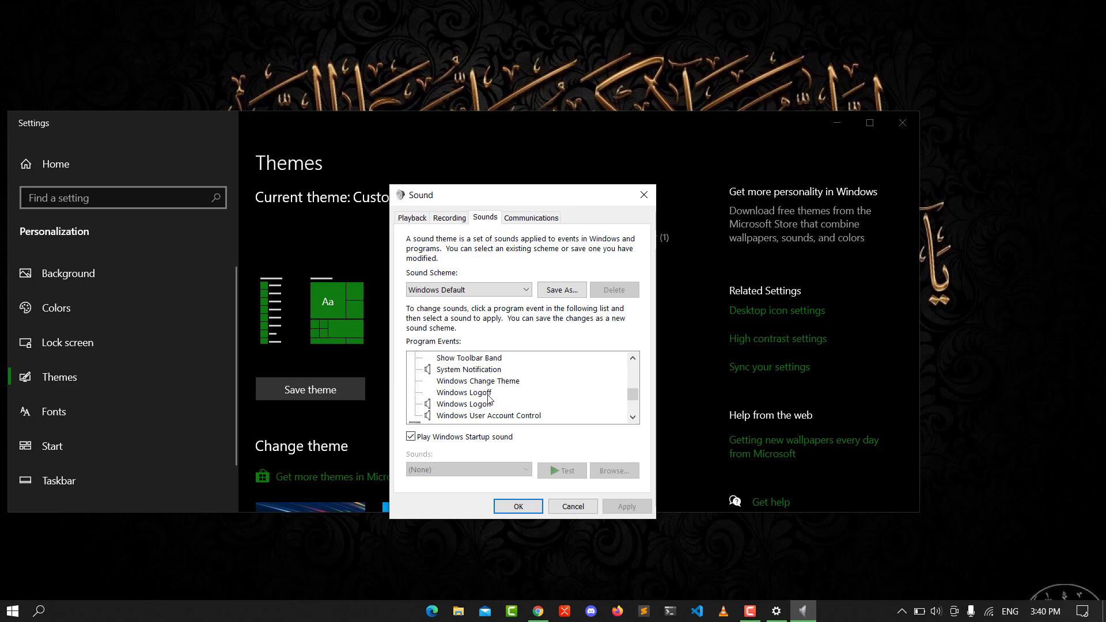
pyautogui.click(464, 403)
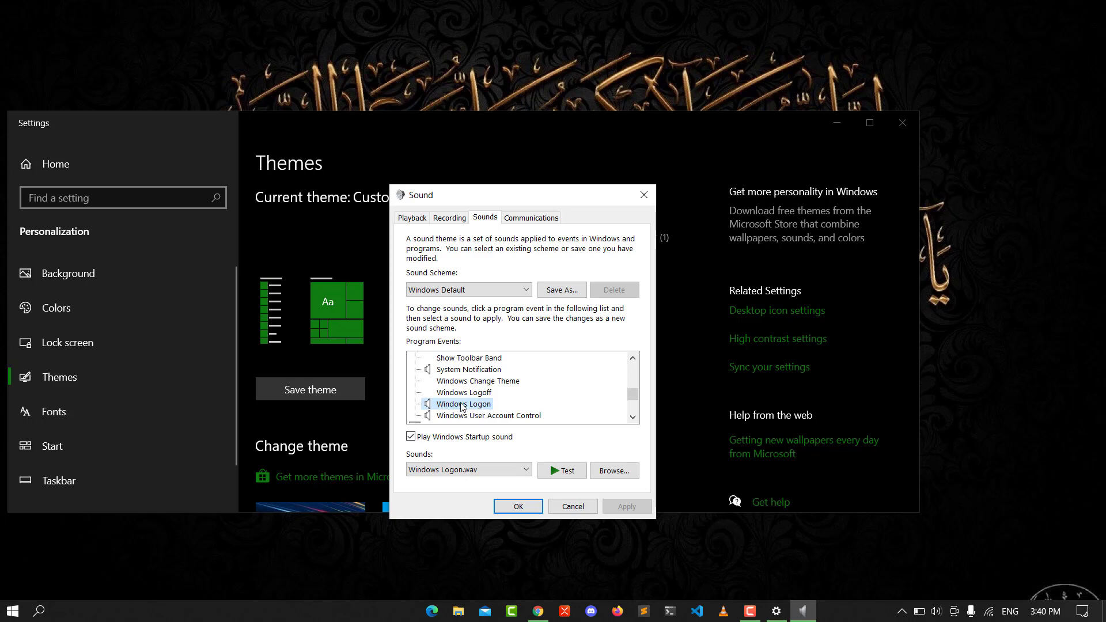
pyautogui.moveTo(612, 471)
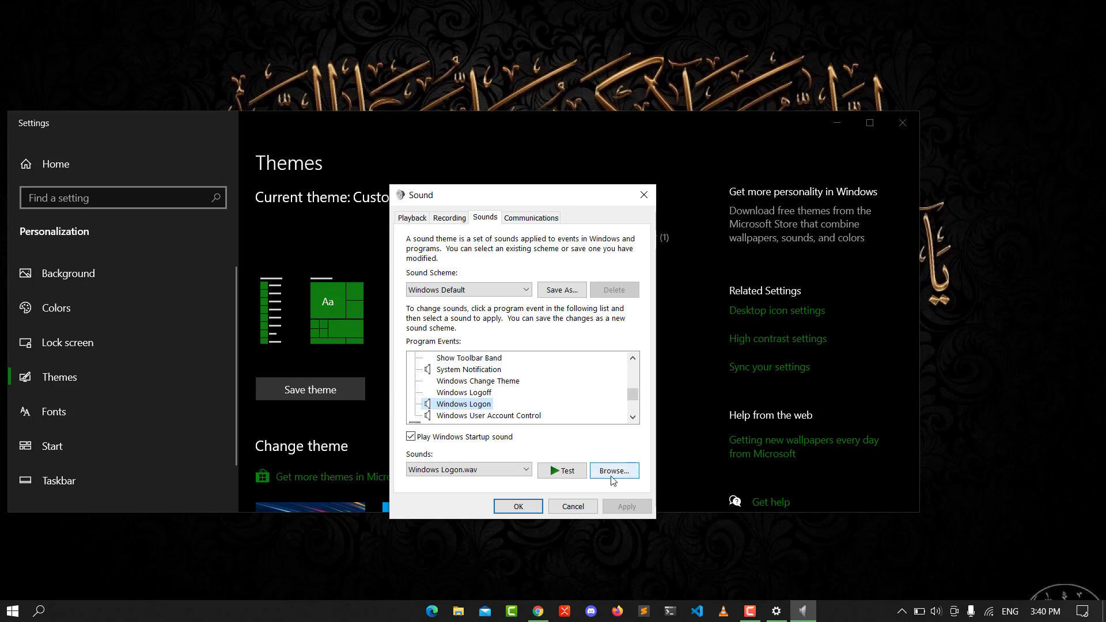
pyautogui.click(612, 470)
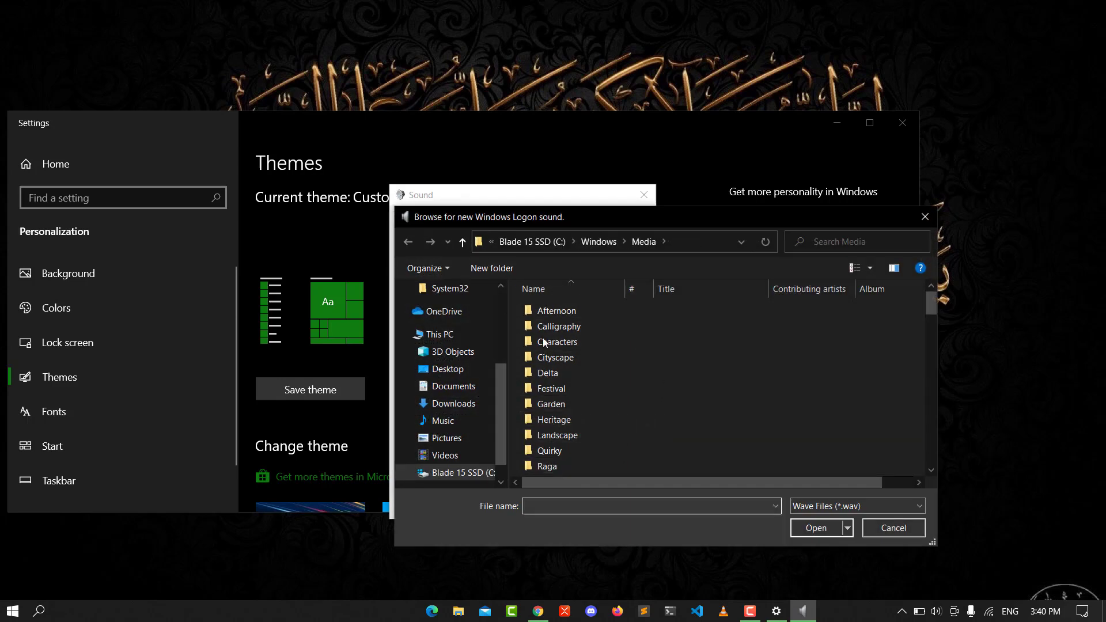
pyautogui.click(550, 403)
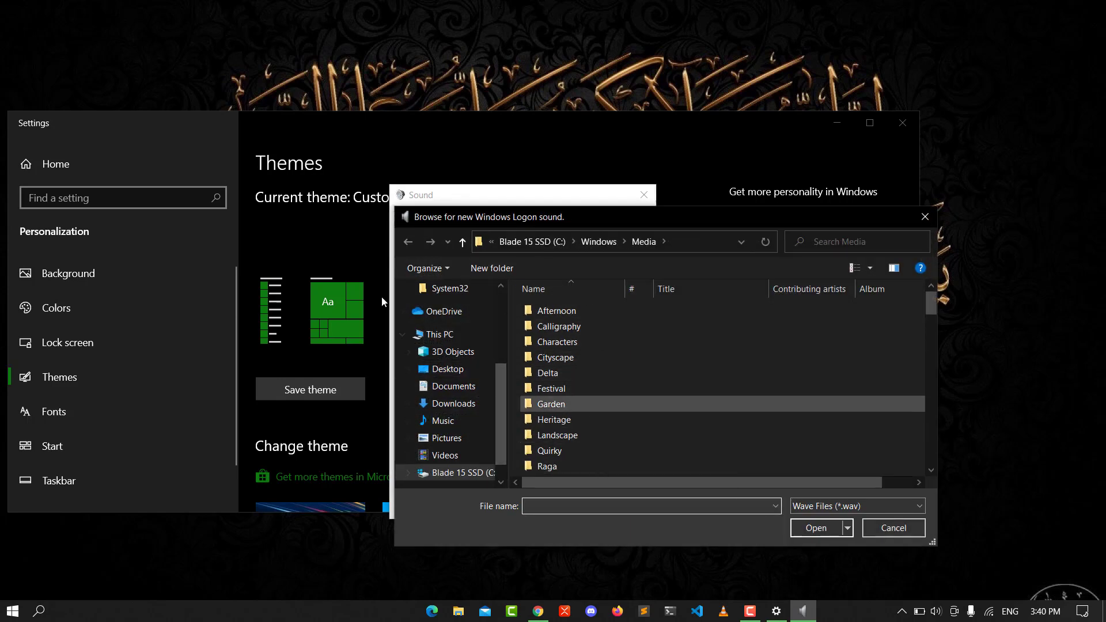
pyautogui.click(892, 527)
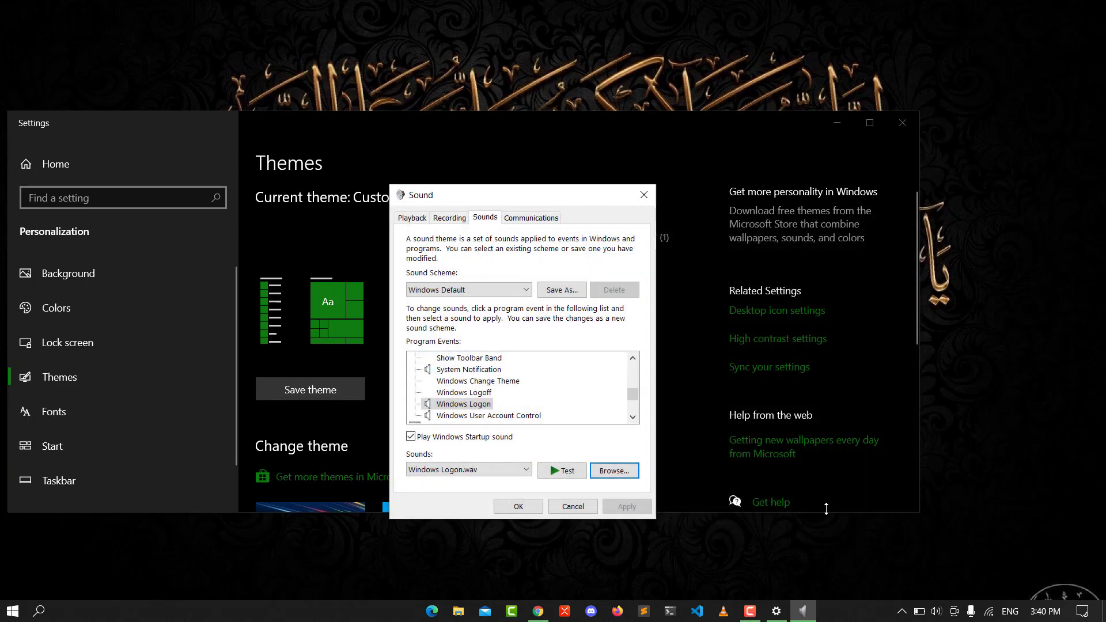
pyautogui.moveTo(518, 505)
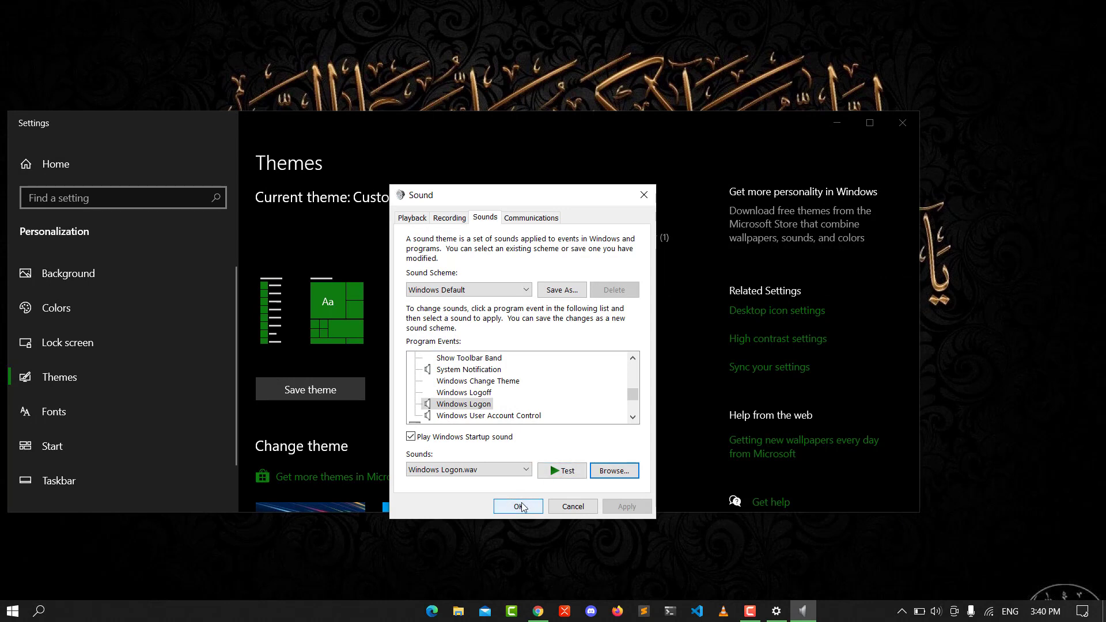
# Click OK to close the Sound dialog, keeping Windows Logon.wav.
pyautogui.click(518, 506)
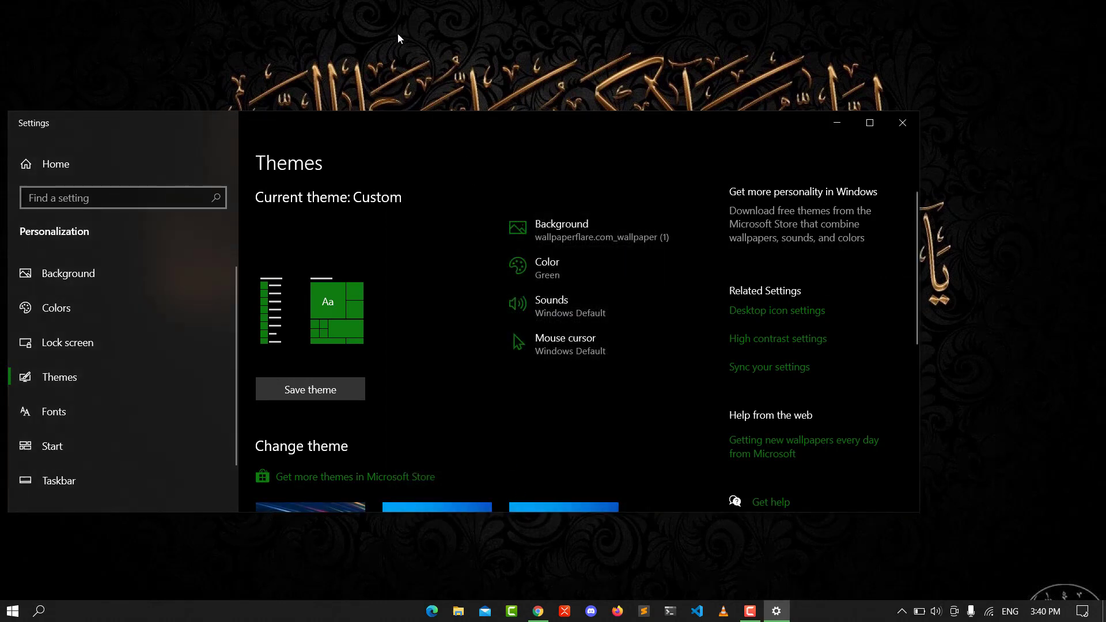